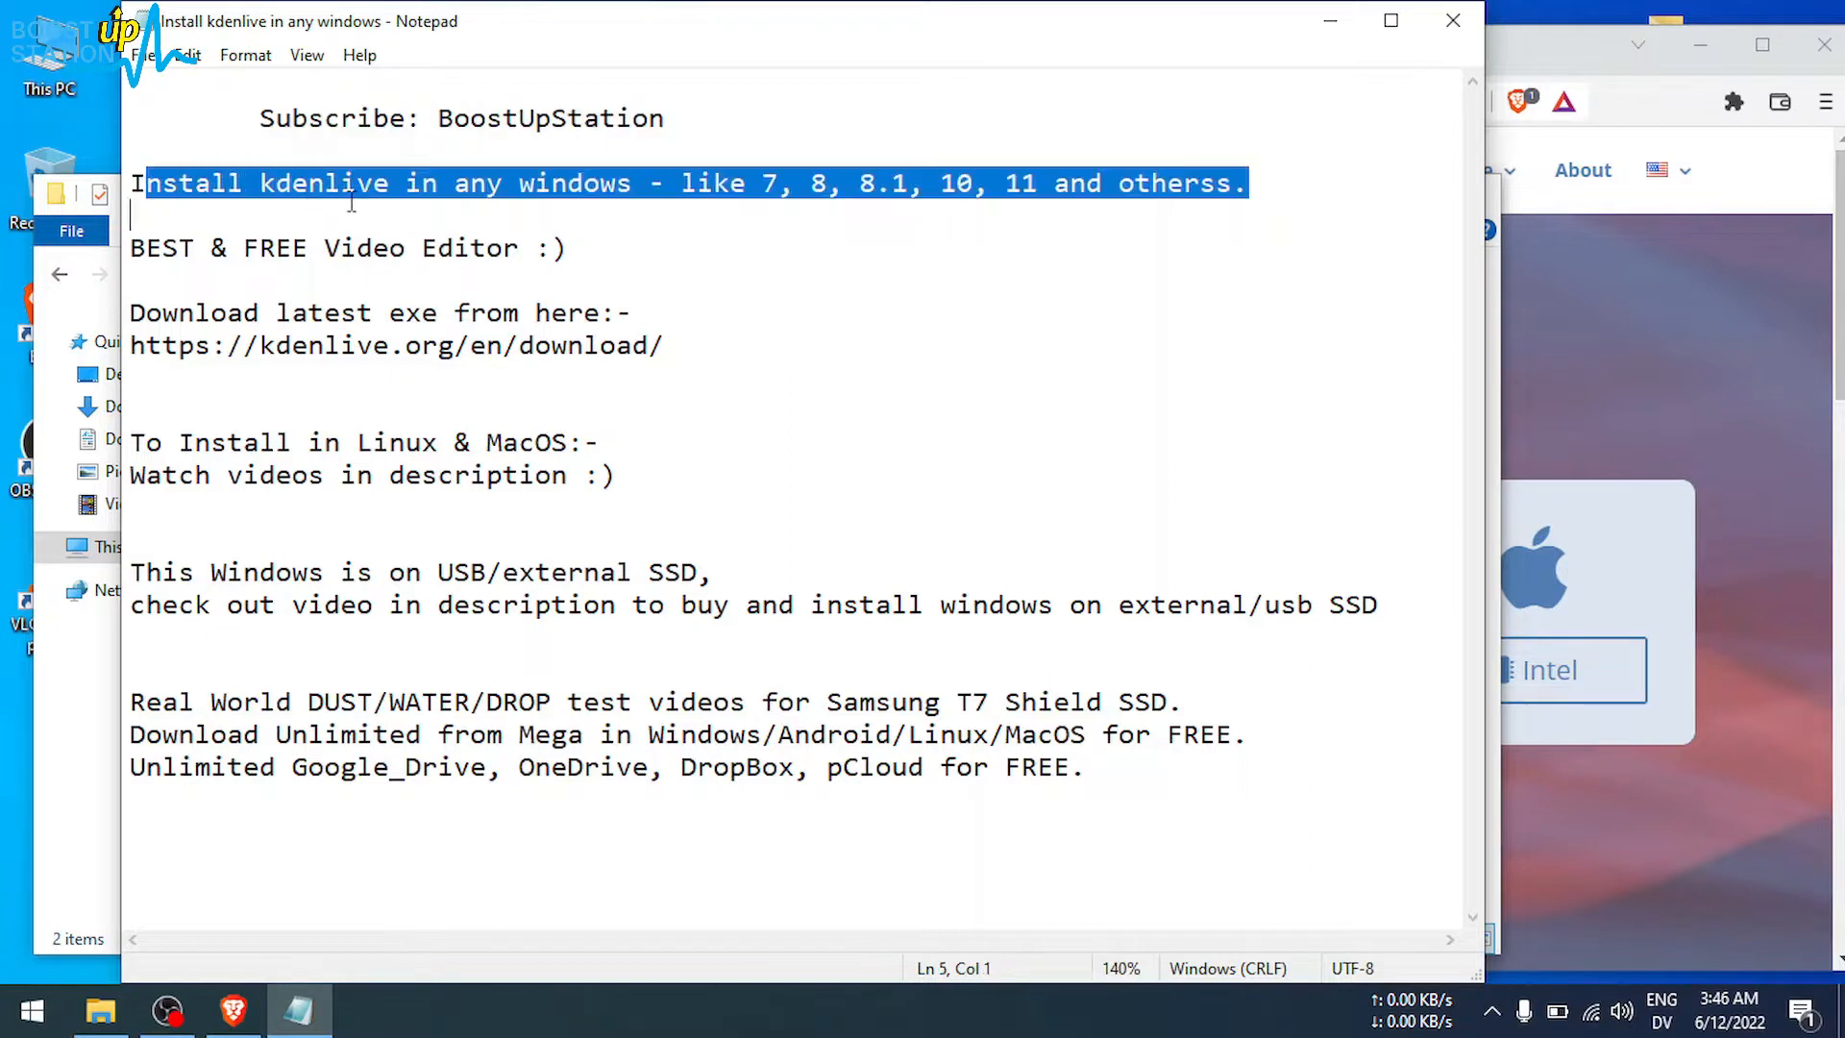
# Step: Select the kdenlive.org/en/download link in the Notepad notes and open it in the browser
pyautogui.click(1048, 182)
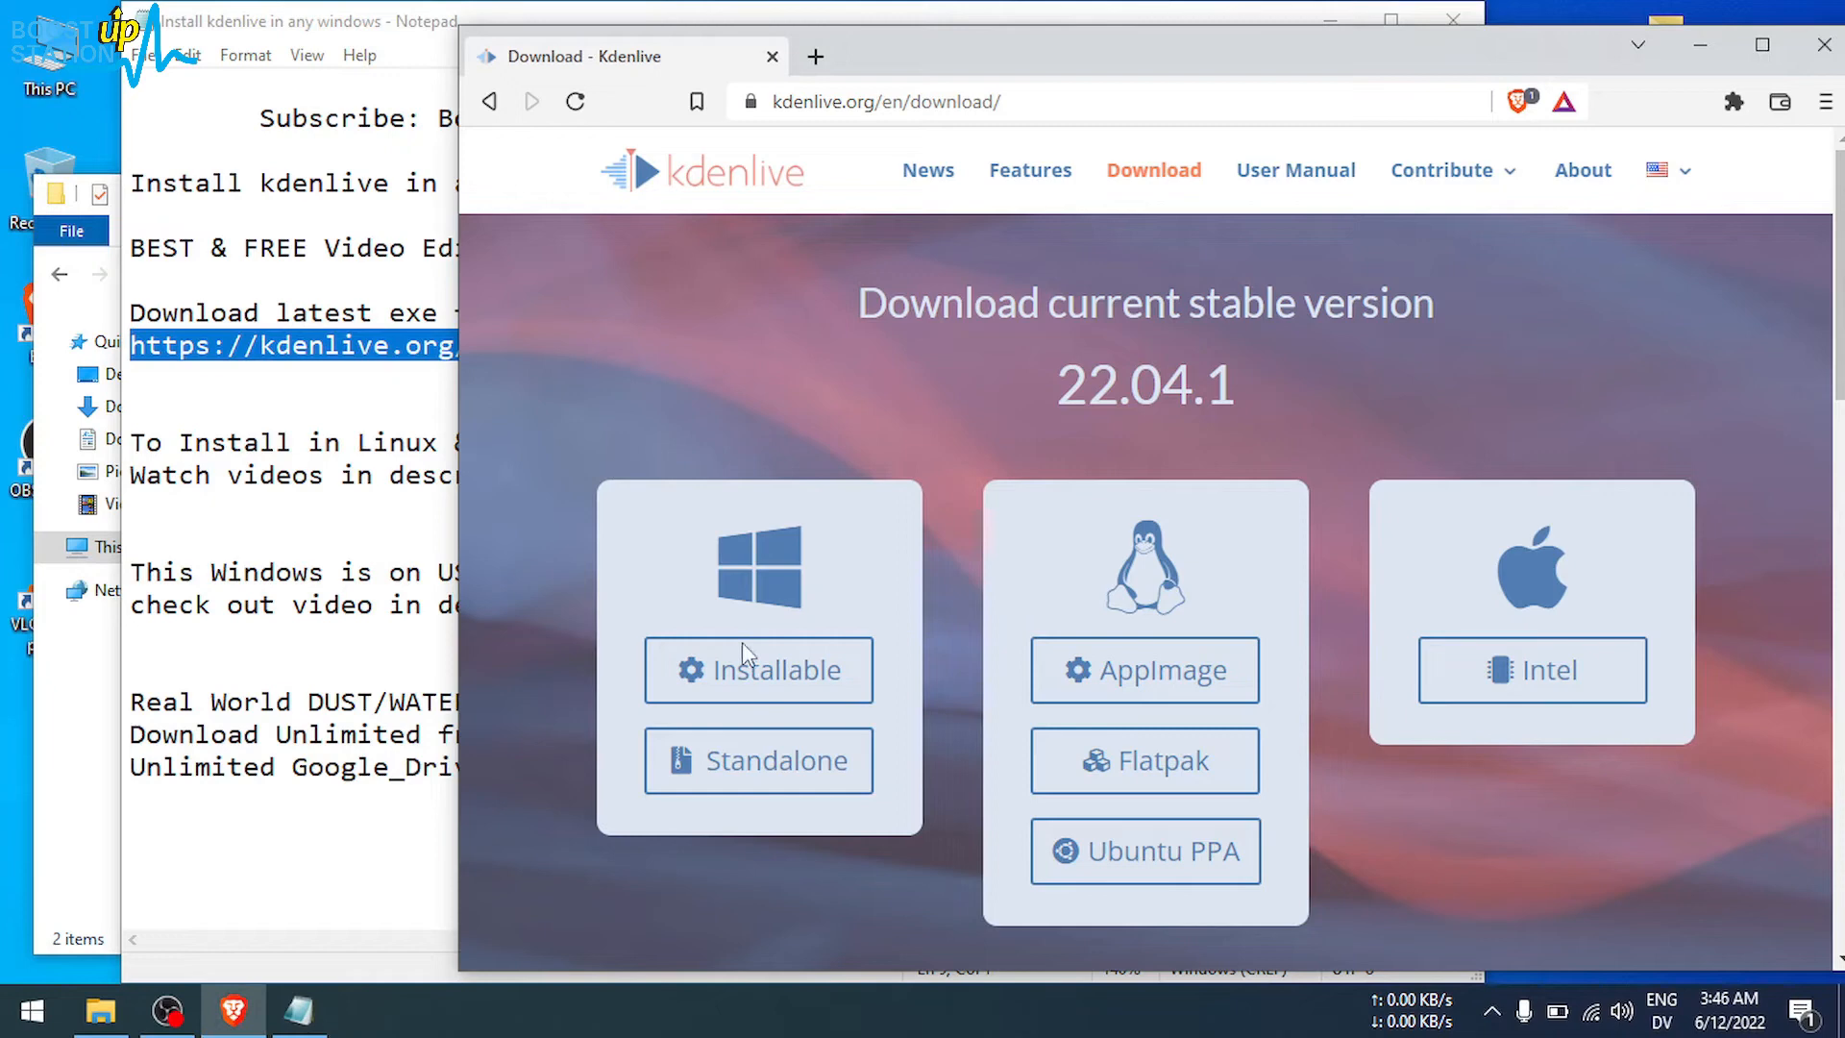
# Step: Download the Windows installable Kdenlive 22.04.1 build and save the installer to Downloads
pyautogui.click(758, 670)
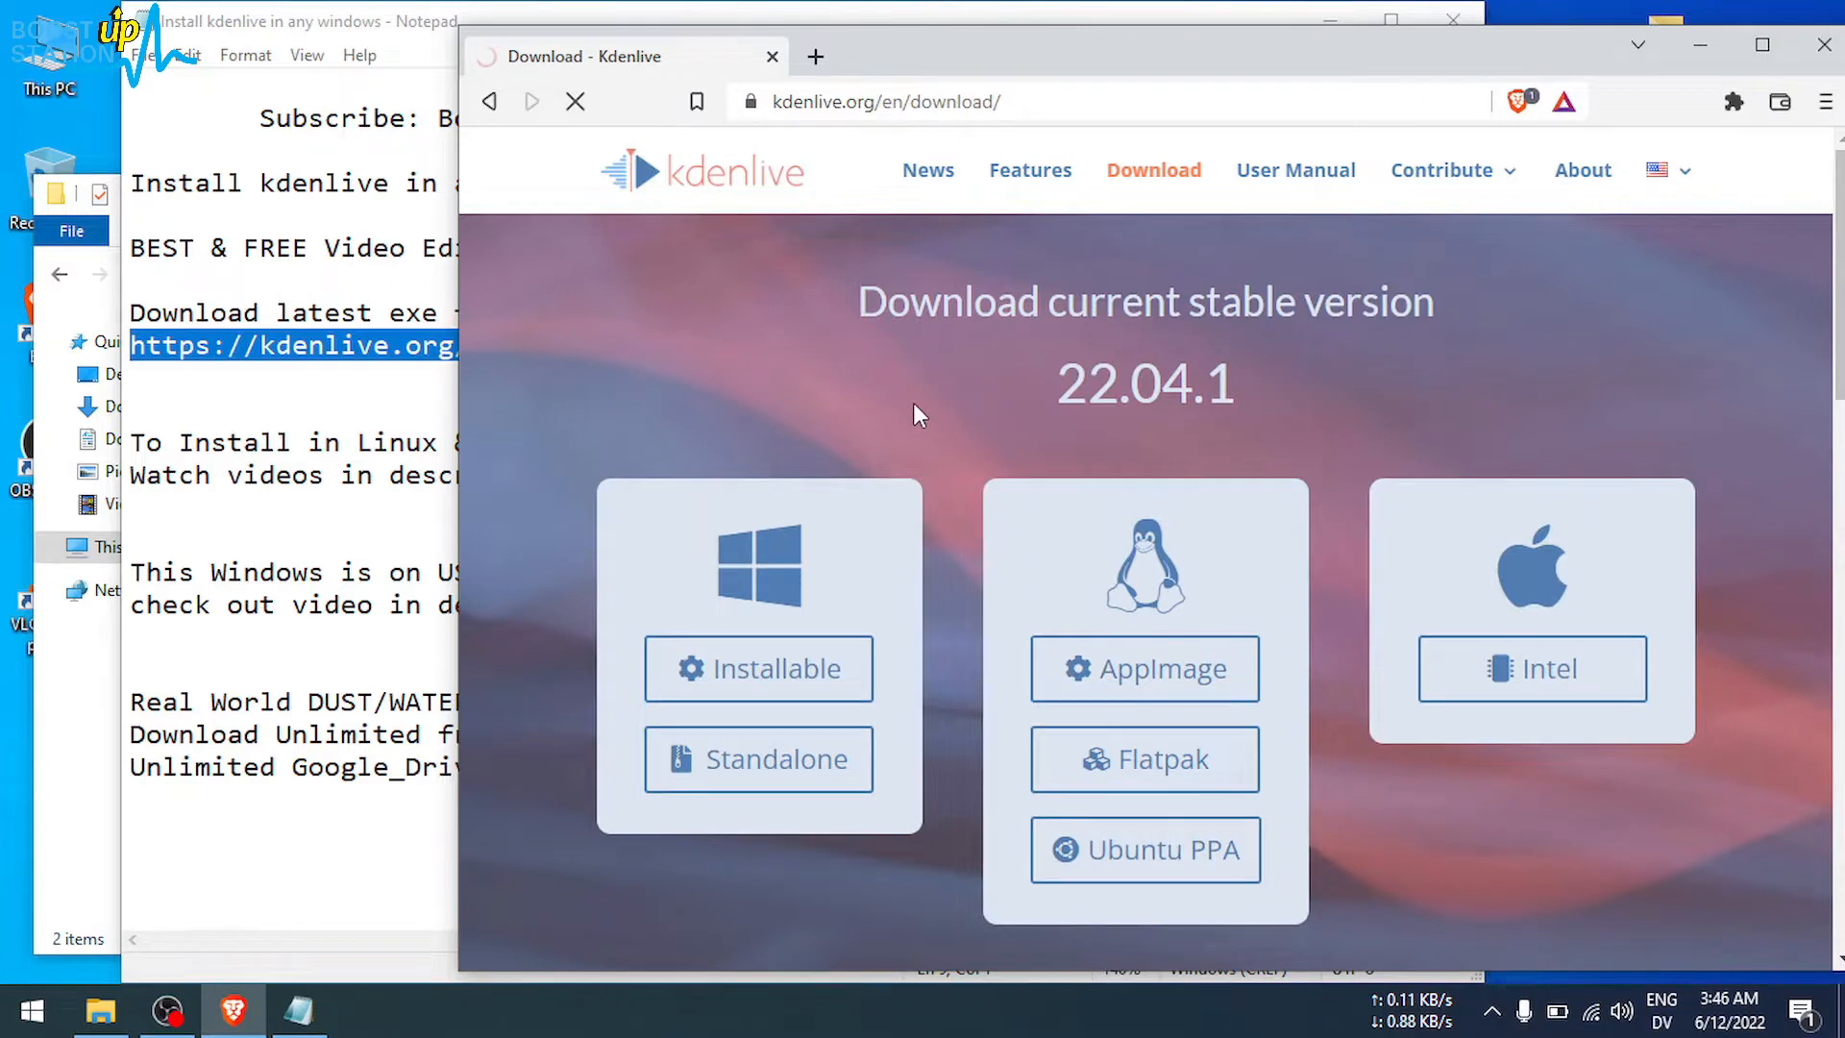
pyautogui.click(758, 669)
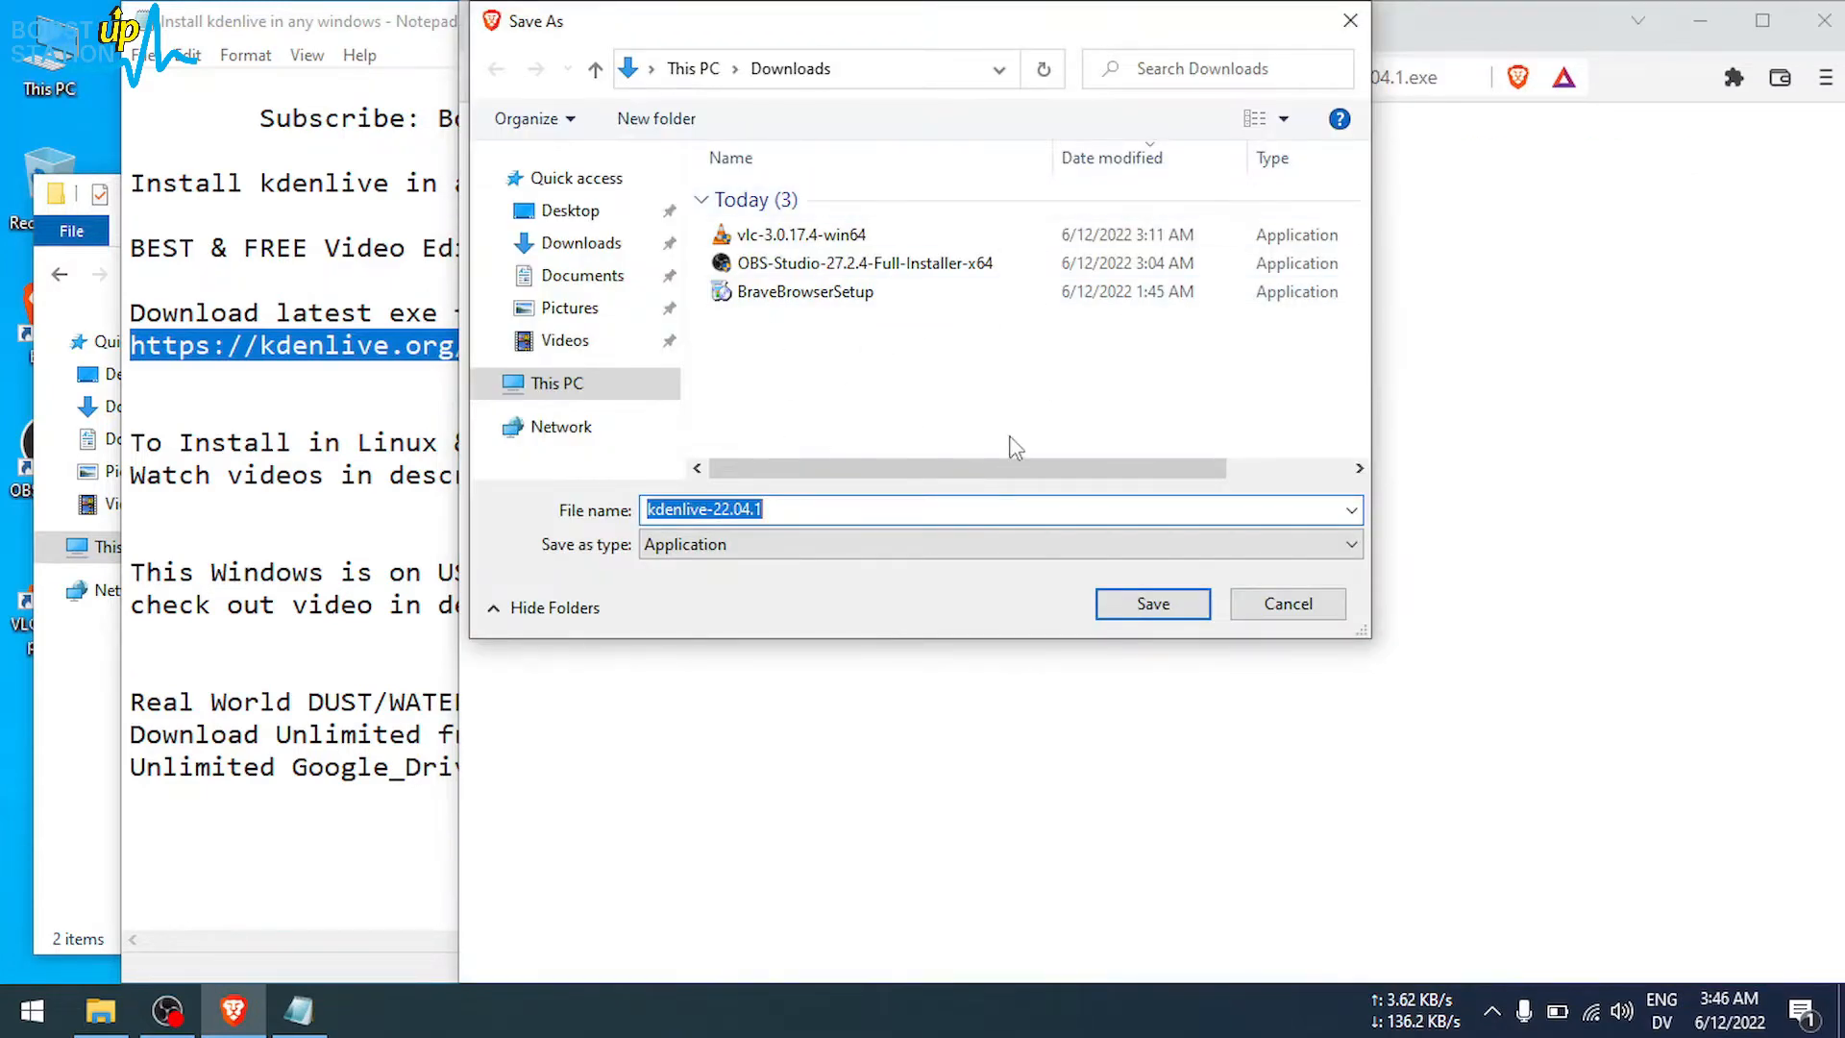
pyautogui.click(1151, 602)
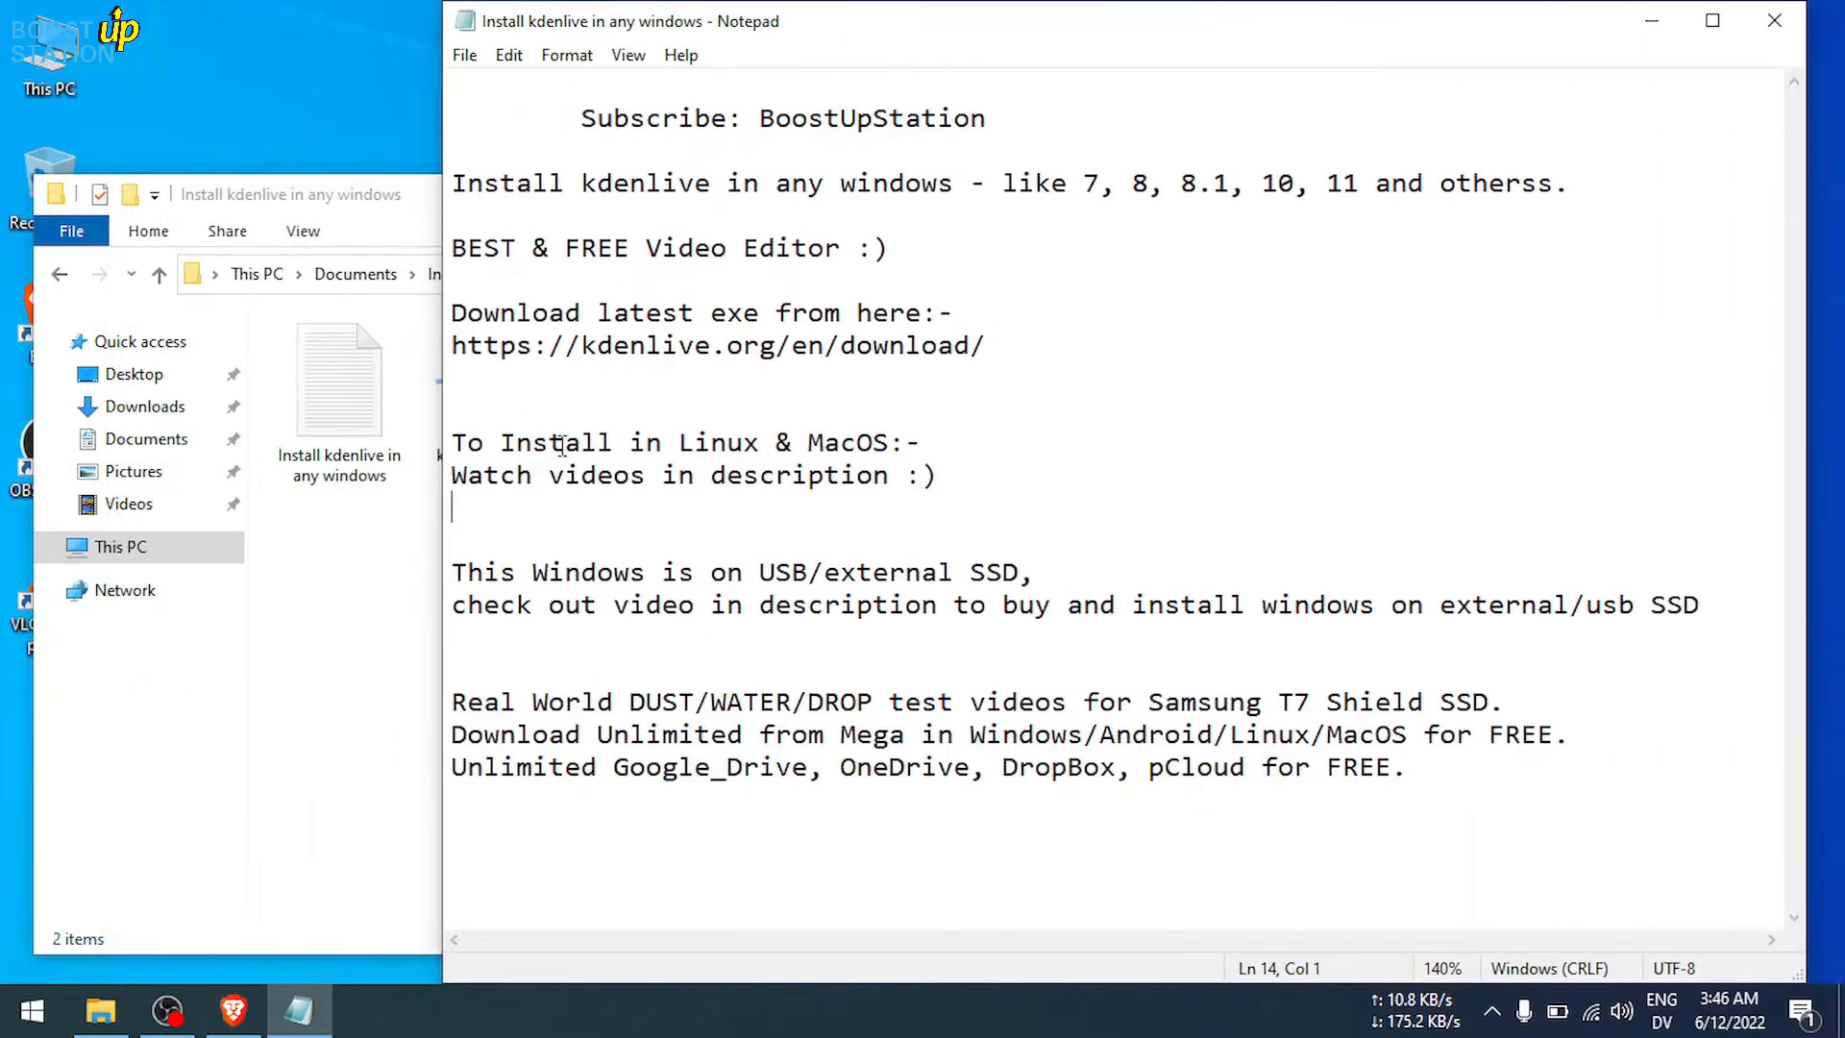
# Step: Highlight the Linux/MacOS, Windows, external SSD and Real World note lines, then minimize Notepad
pyautogui.moveTo(499, 442); pyautogui.dragTo(935, 476)
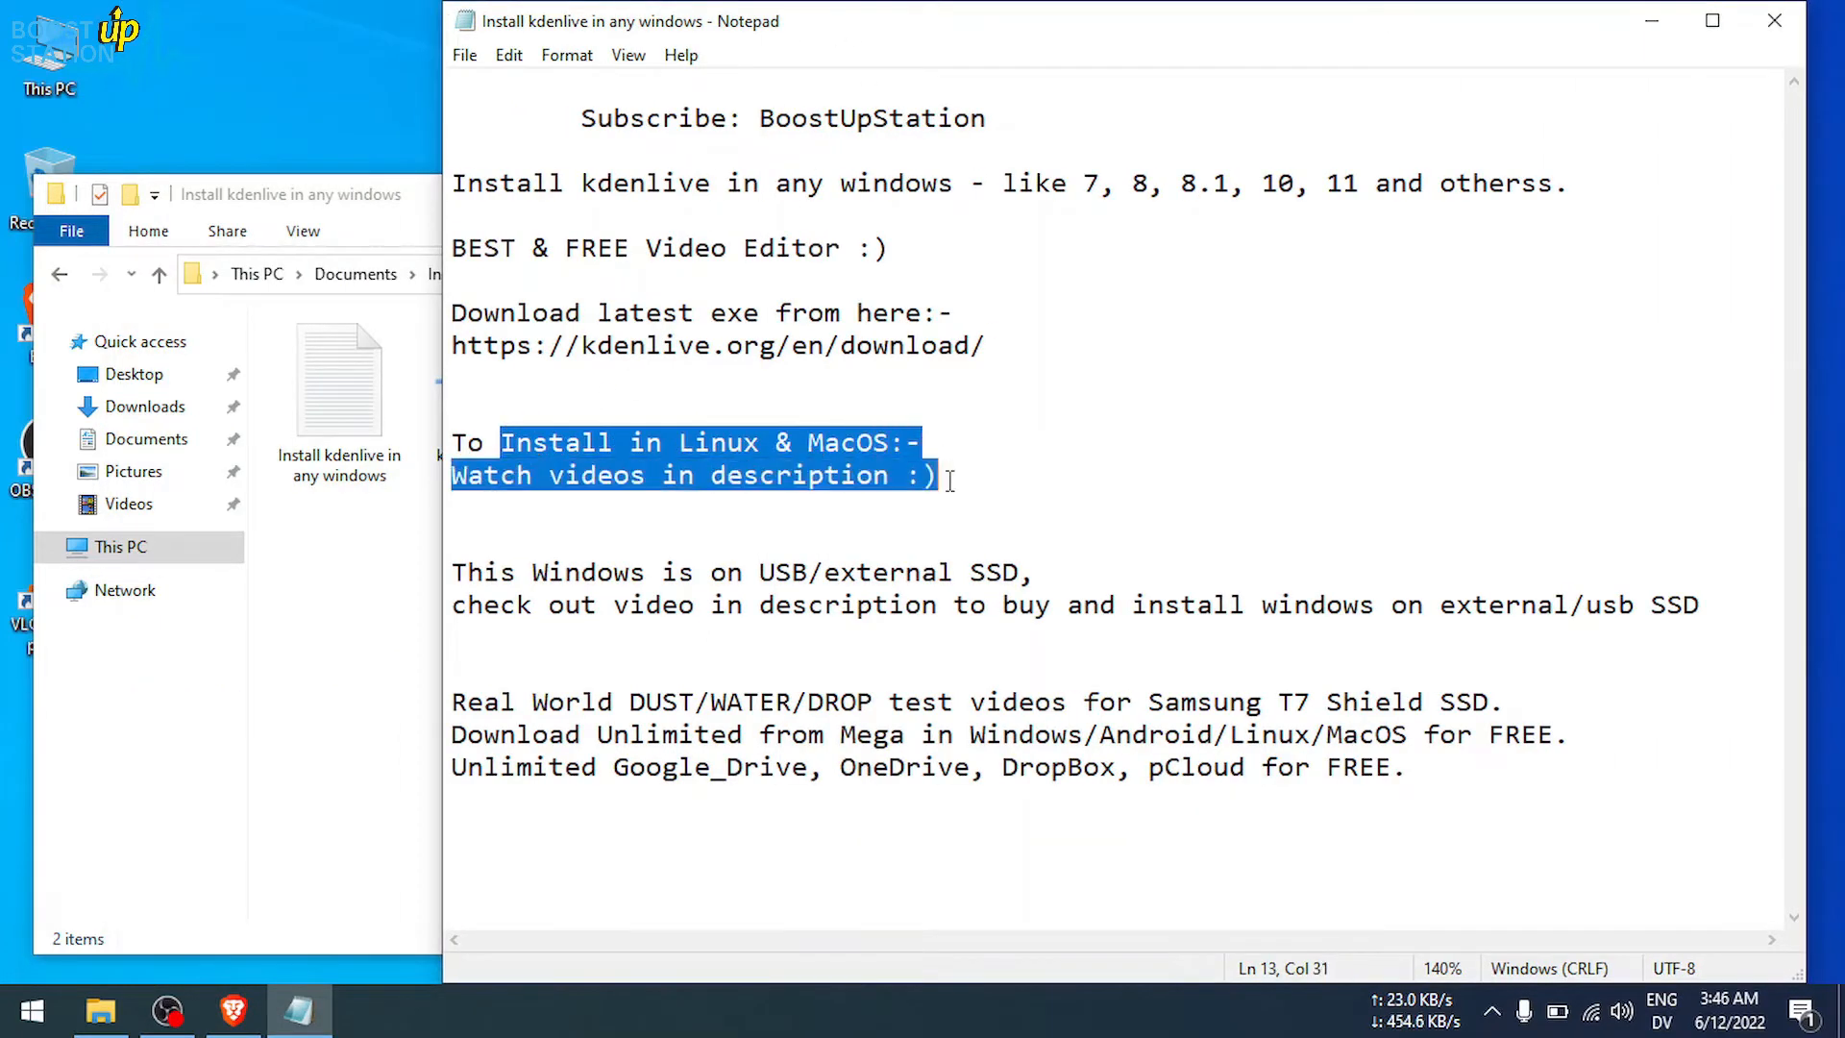
pyautogui.moveTo(715, 565)
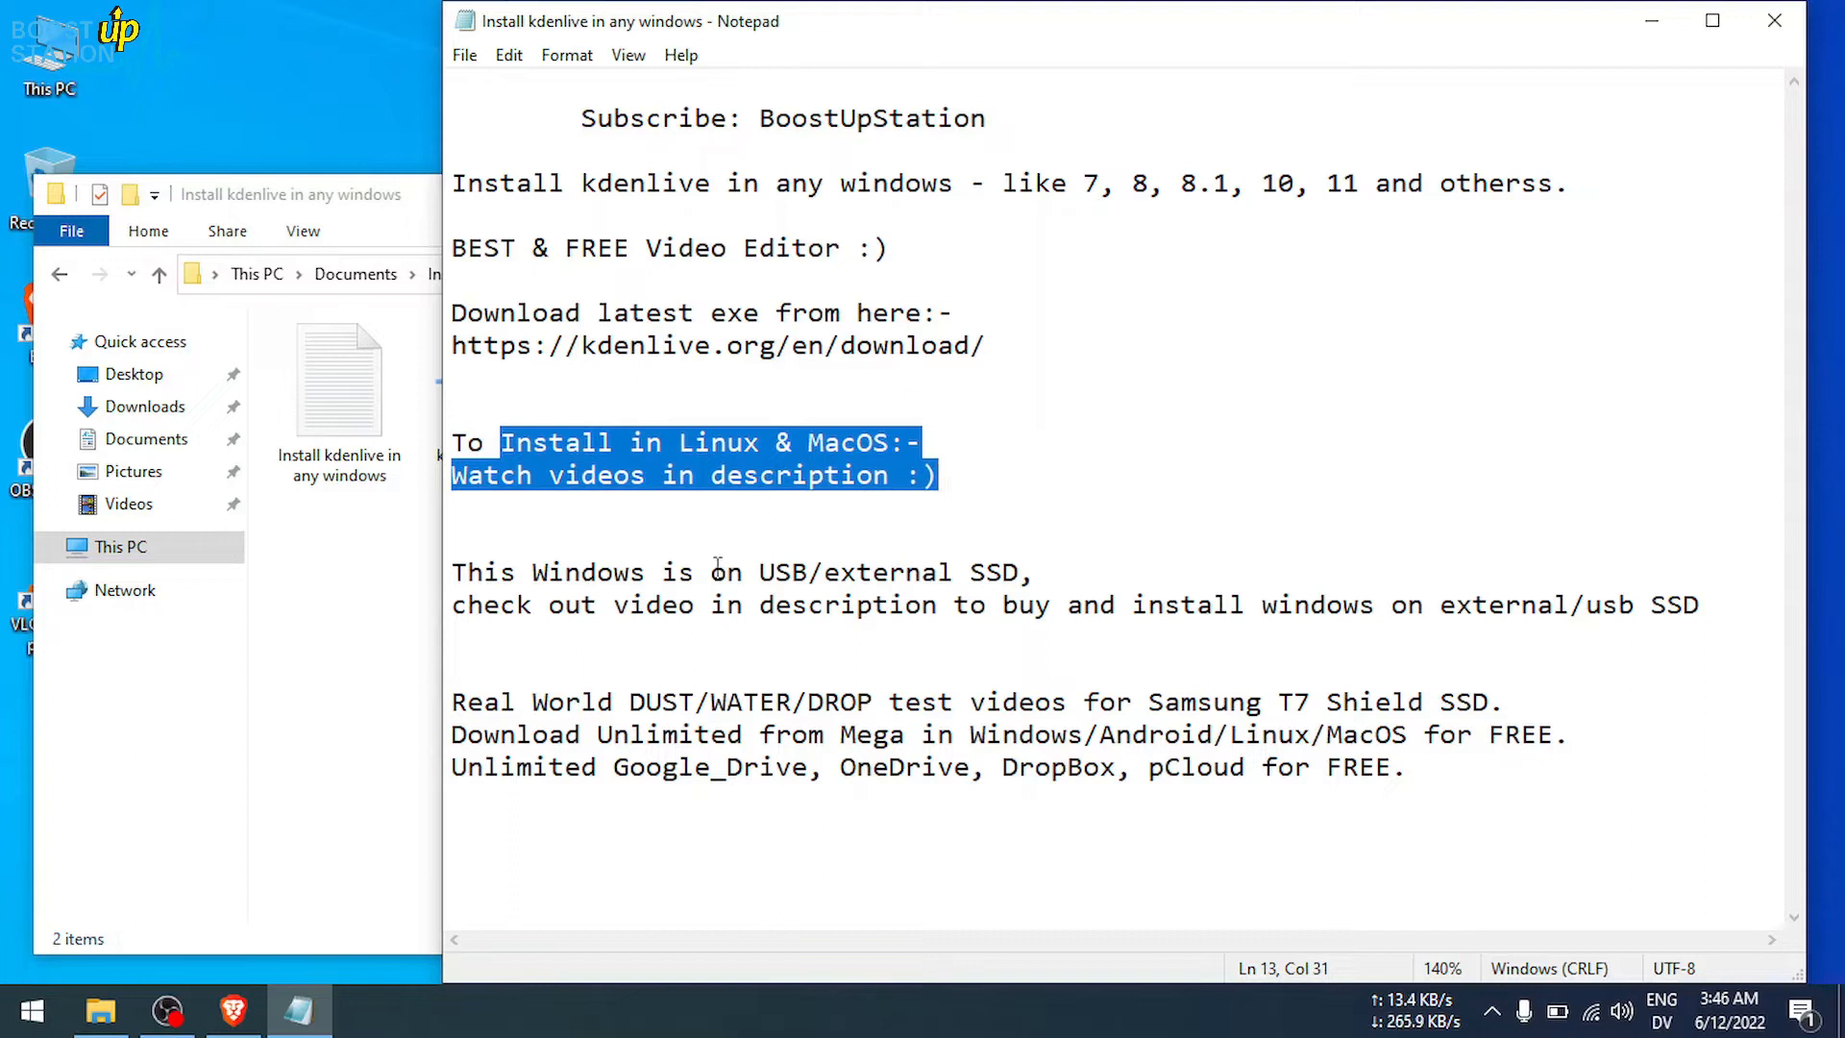
pyautogui.doubleClick(573, 571)
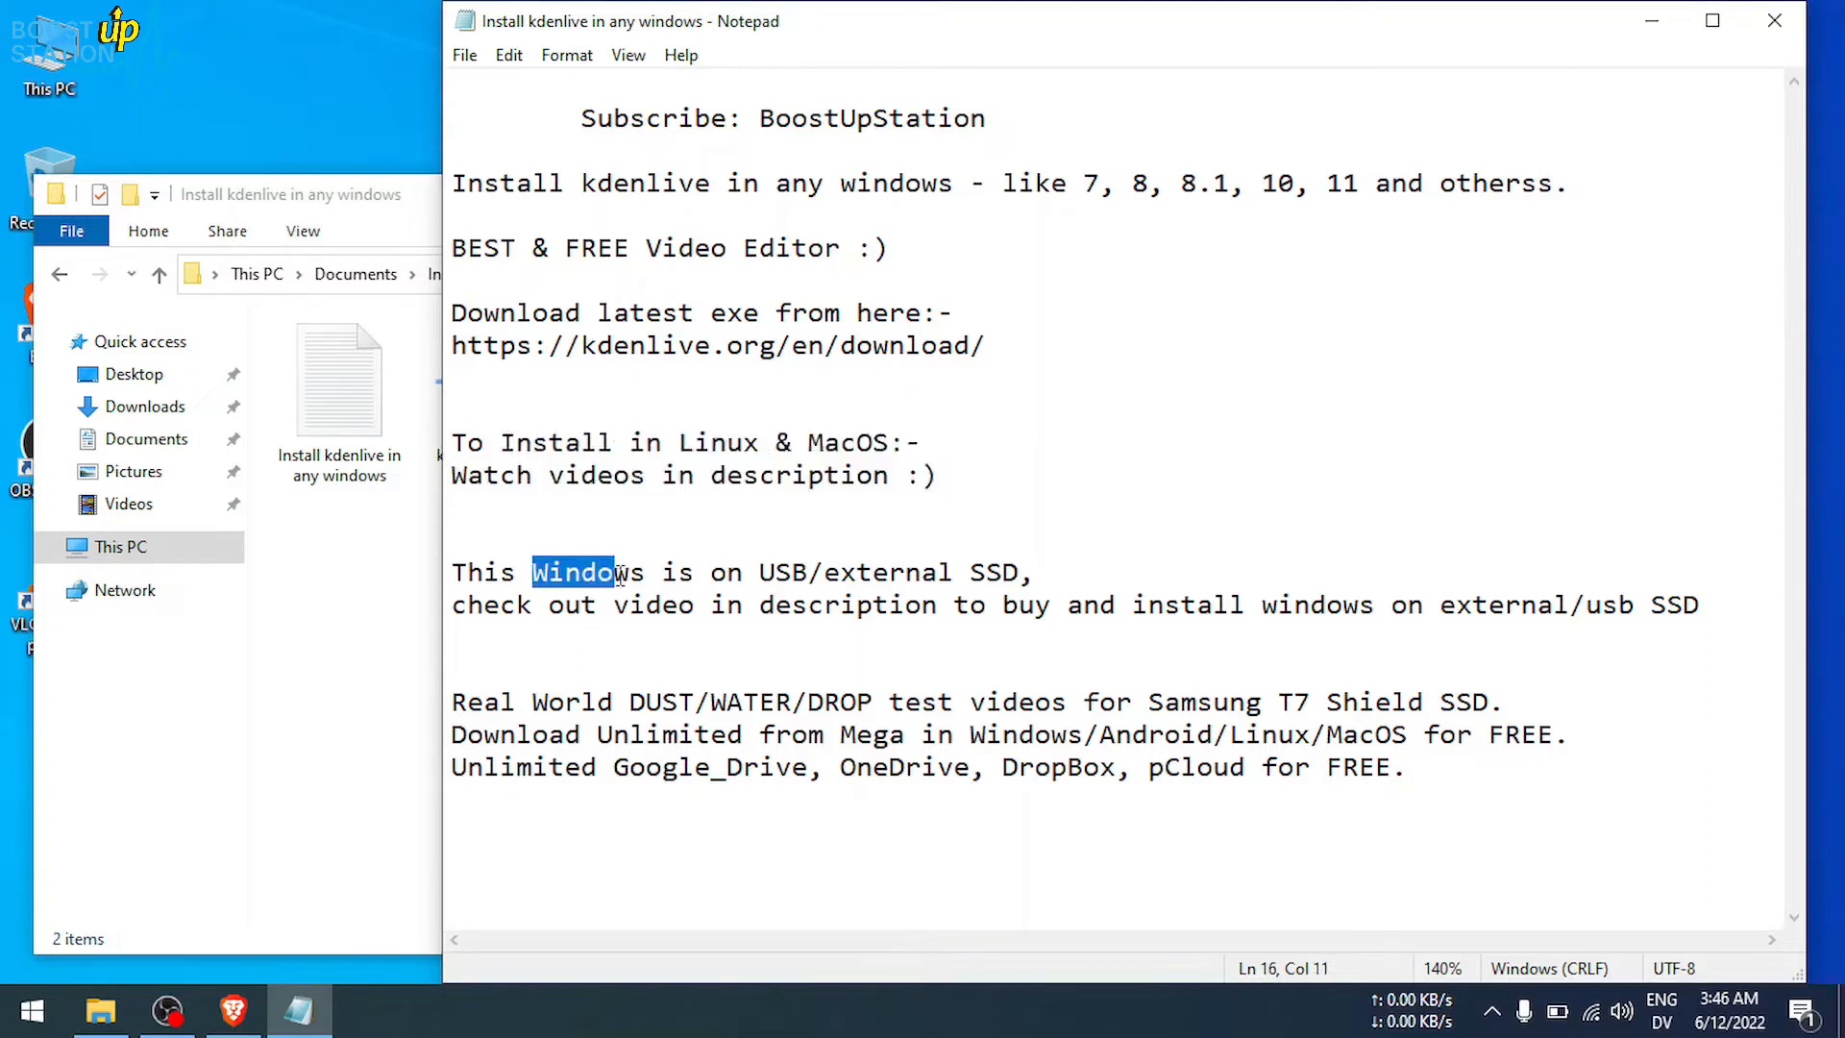
pyautogui.moveTo(570, 572); pyautogui.dragTo(1033, 571)
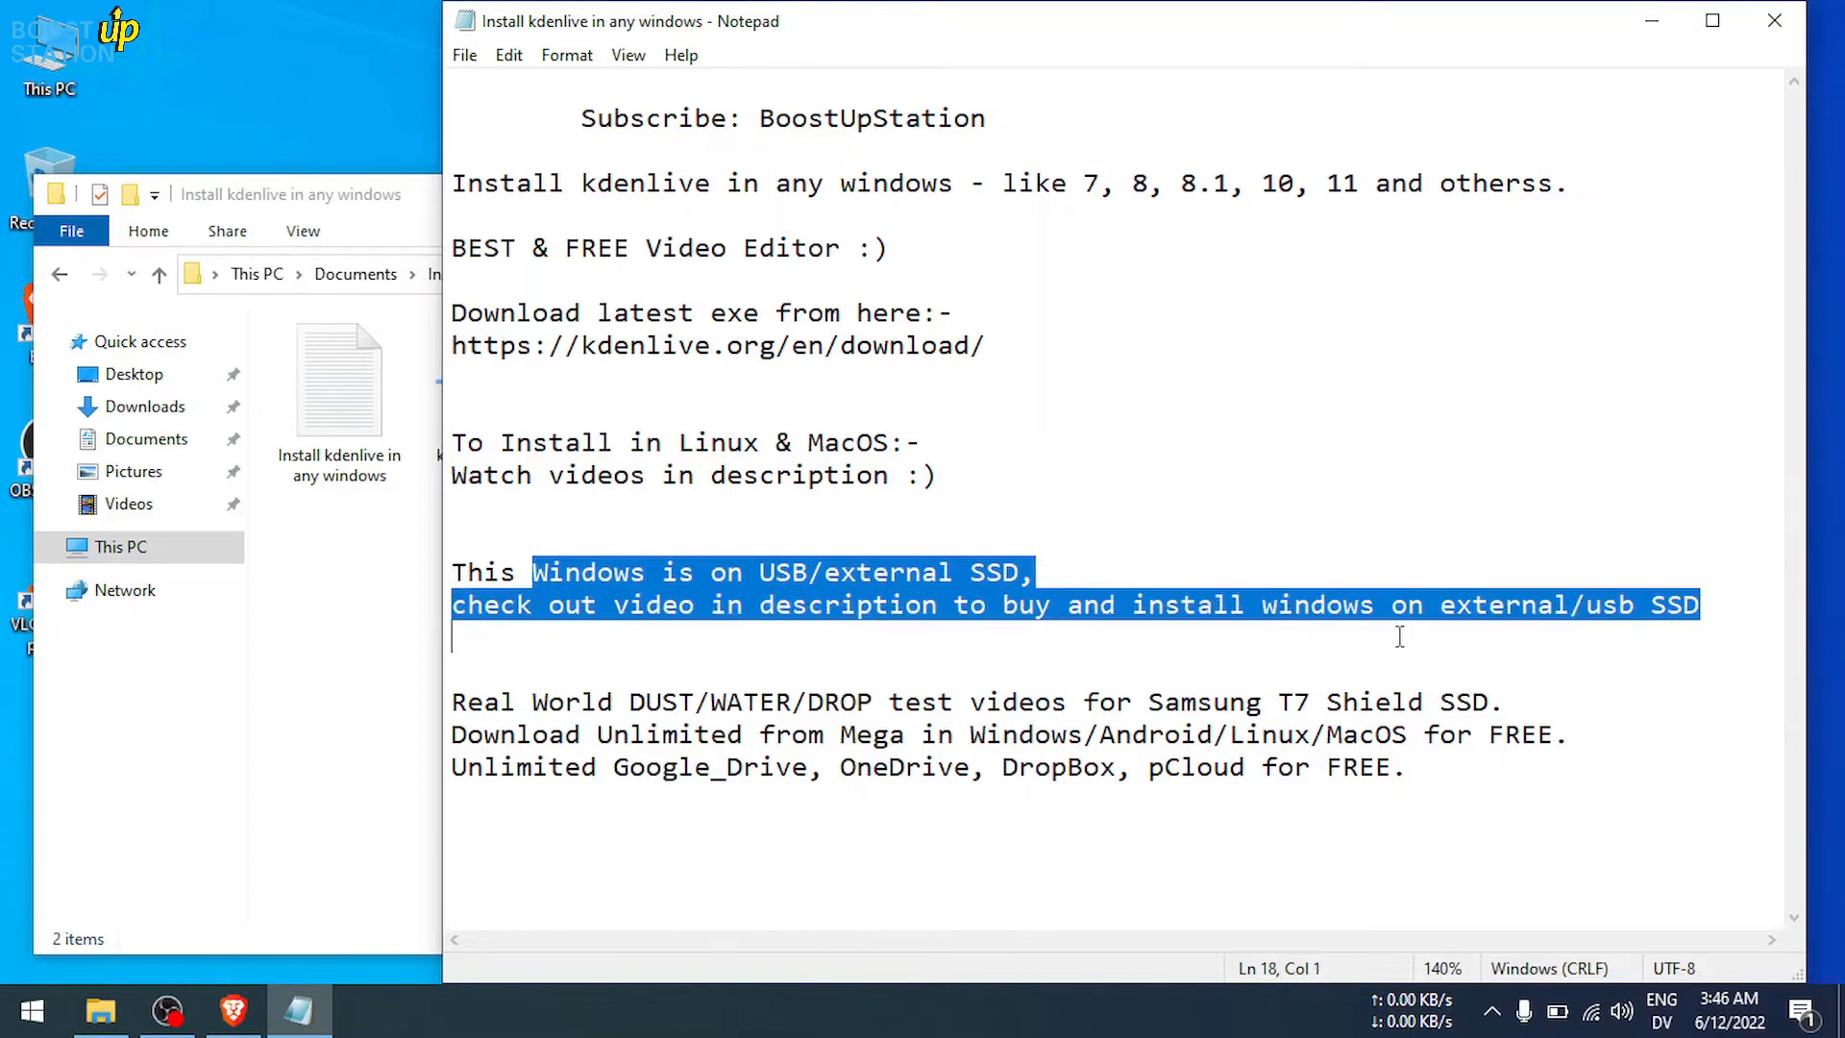
pyautogui.moveTo(1399, 635); pyautogui.dragTo(1406, 765)
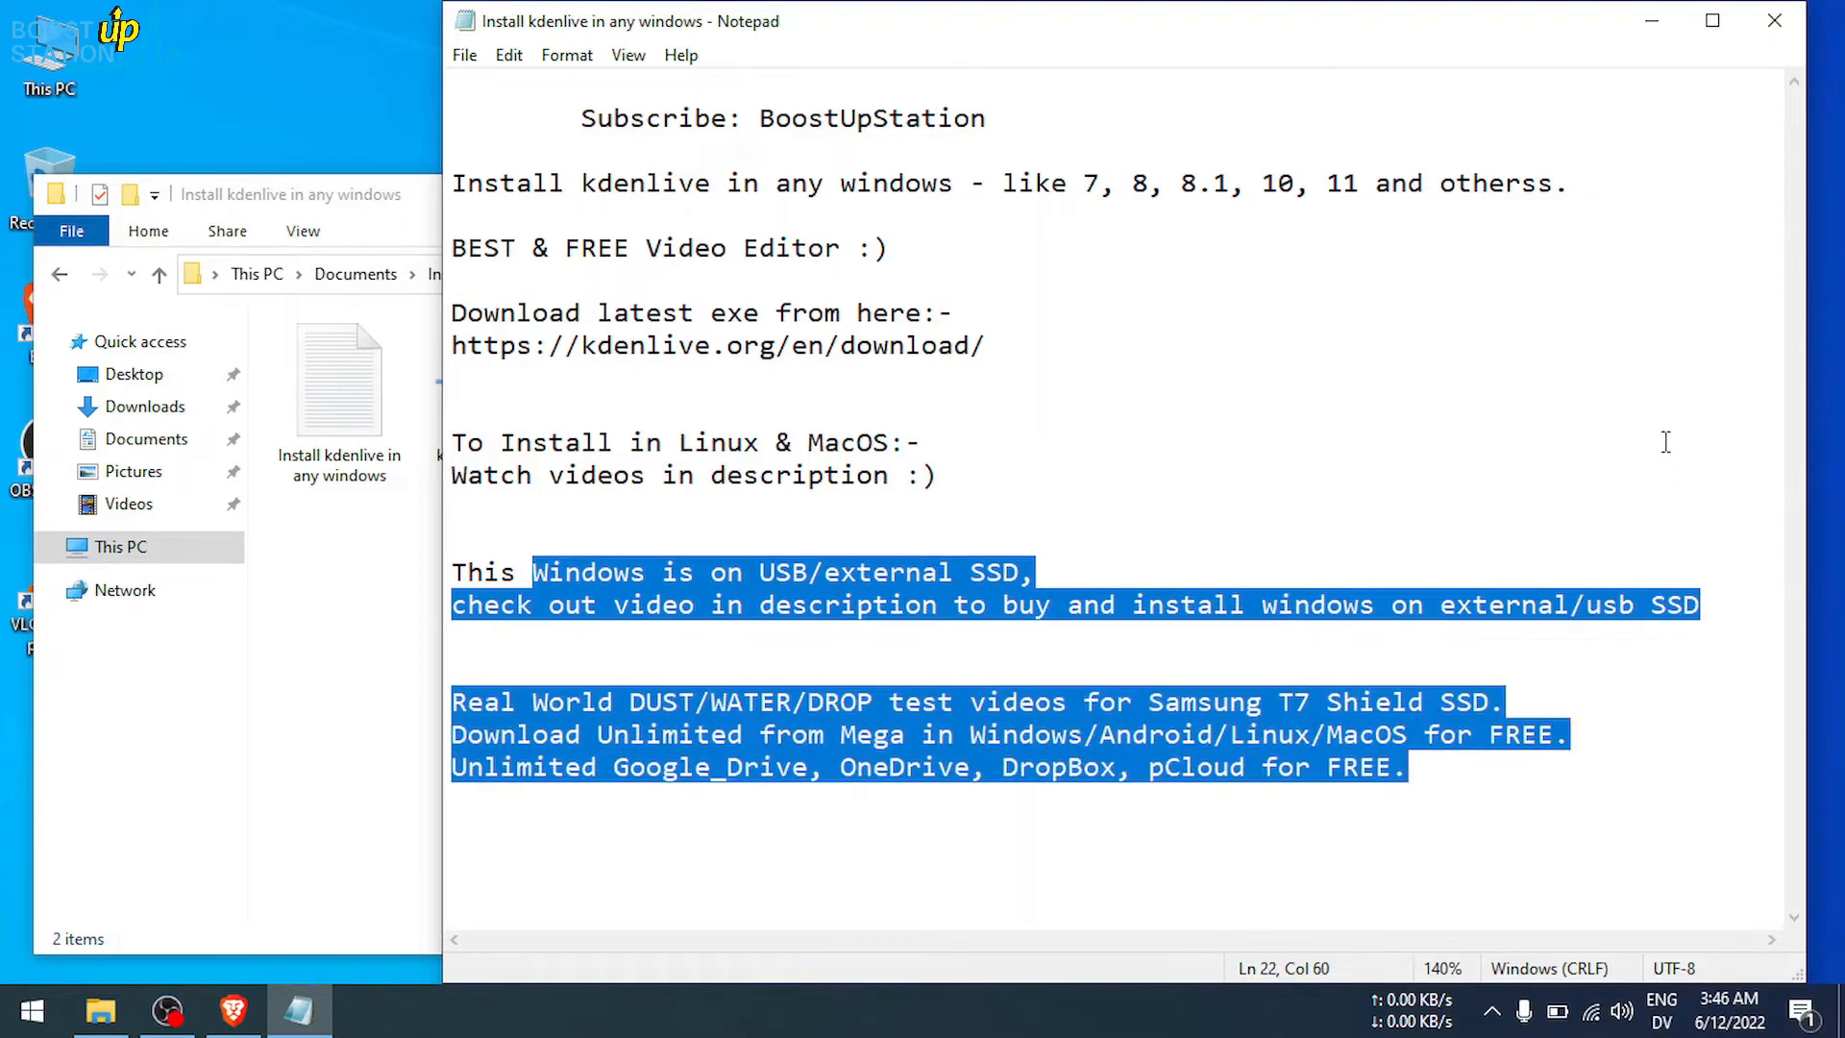
pyautogui.click(493, 389)
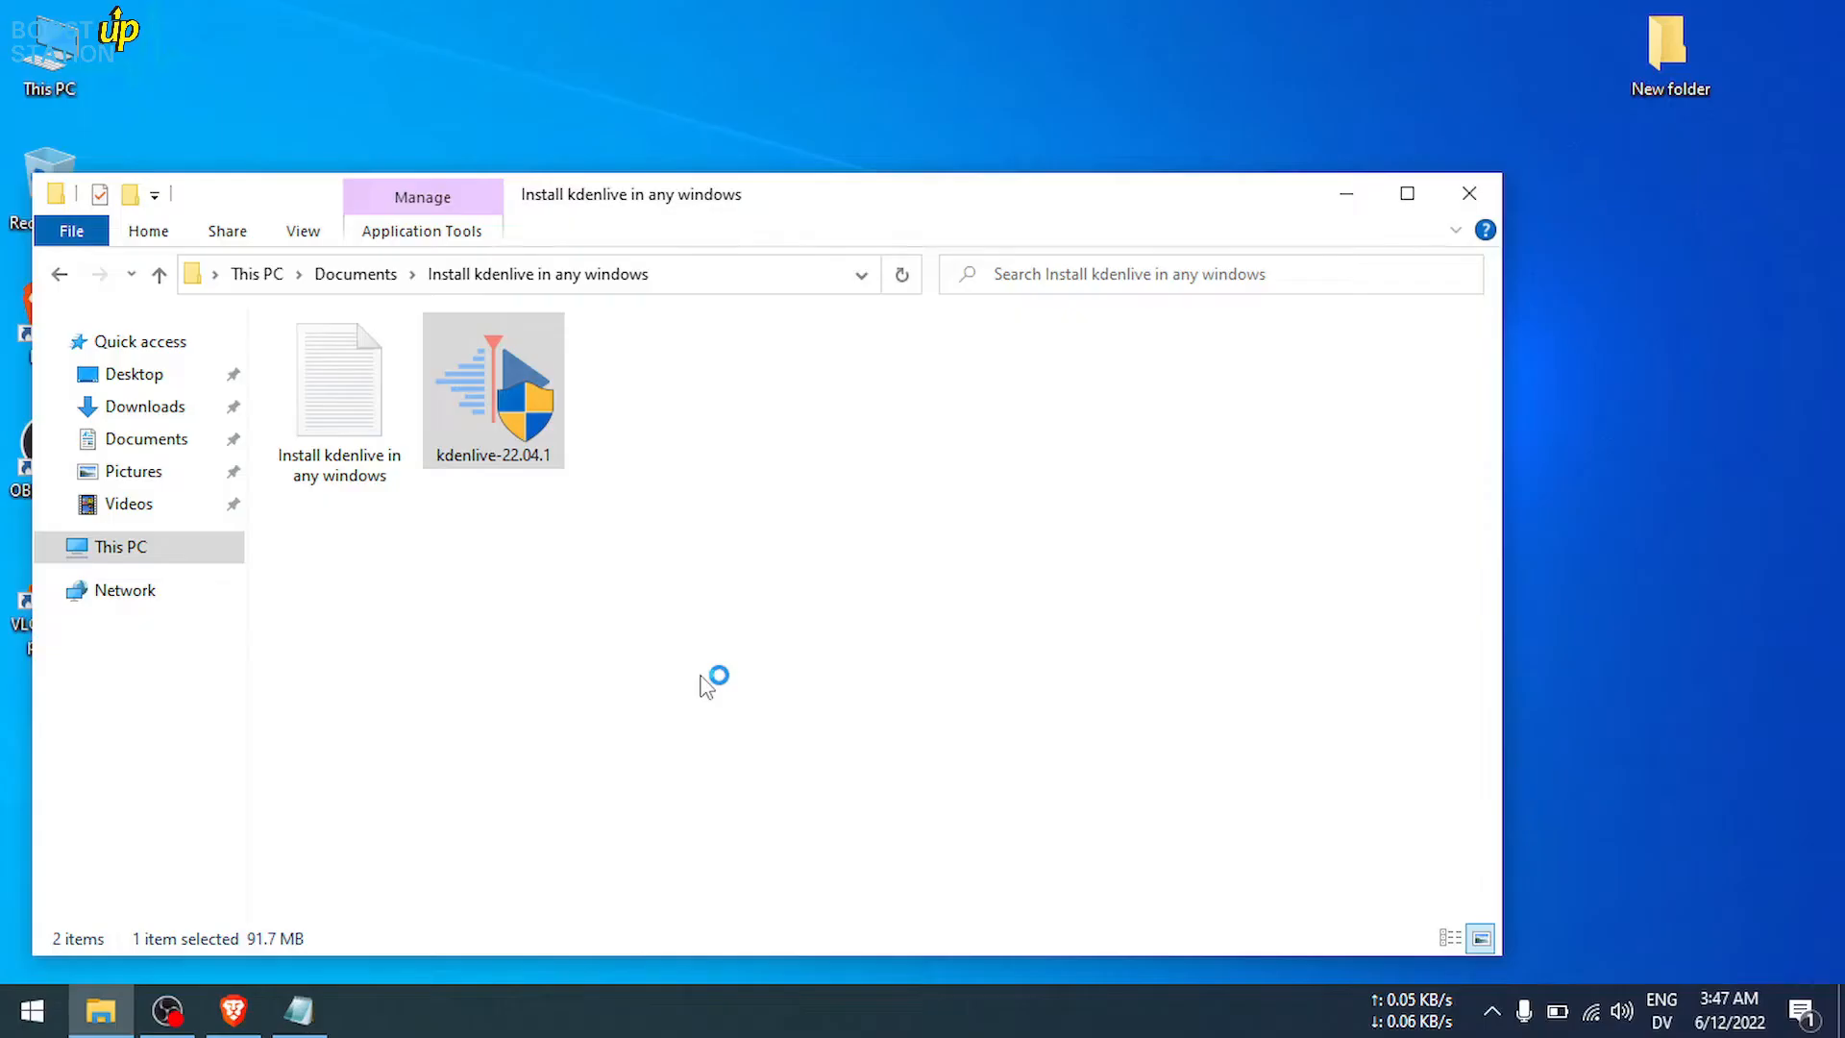
# Step: Run kdenlive-22.04.1.exe and install for anyone into C:\Program Files\kdenlive, finishing setup
pyautogui.doubleClick(492, 388)
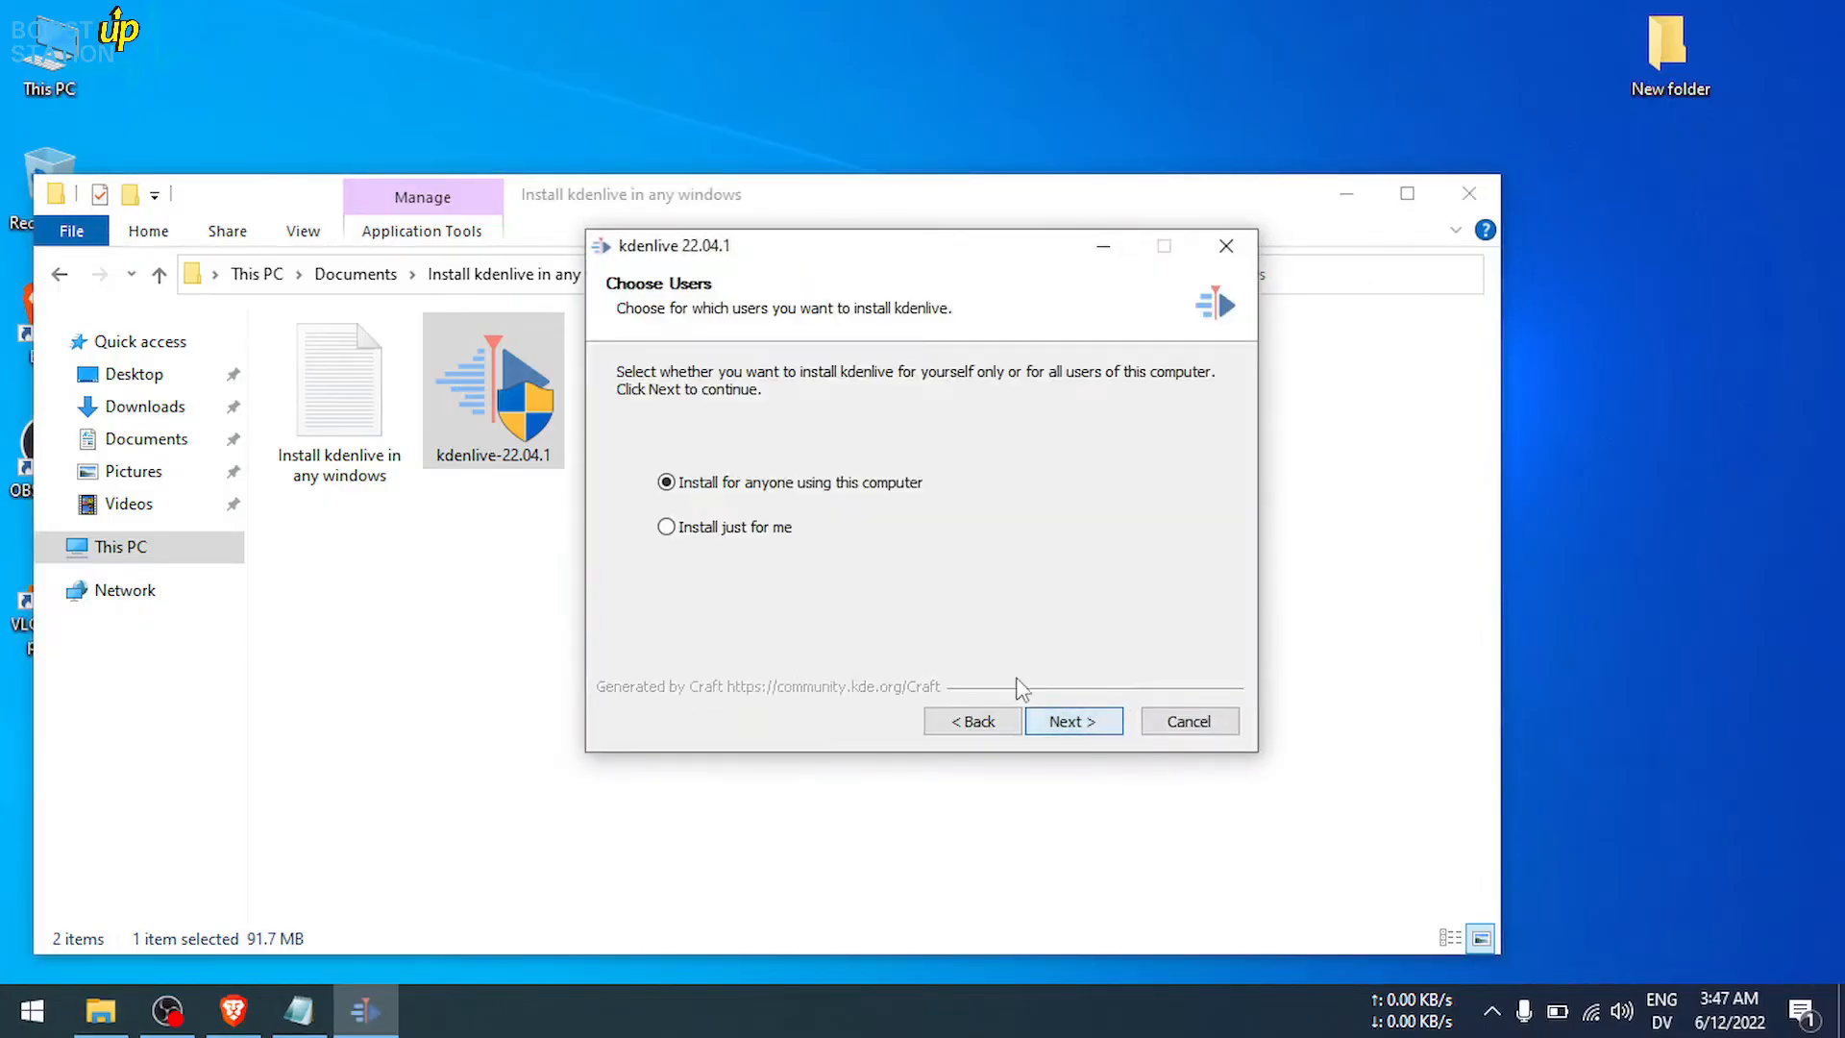
pyautogui.click(1072, 721)
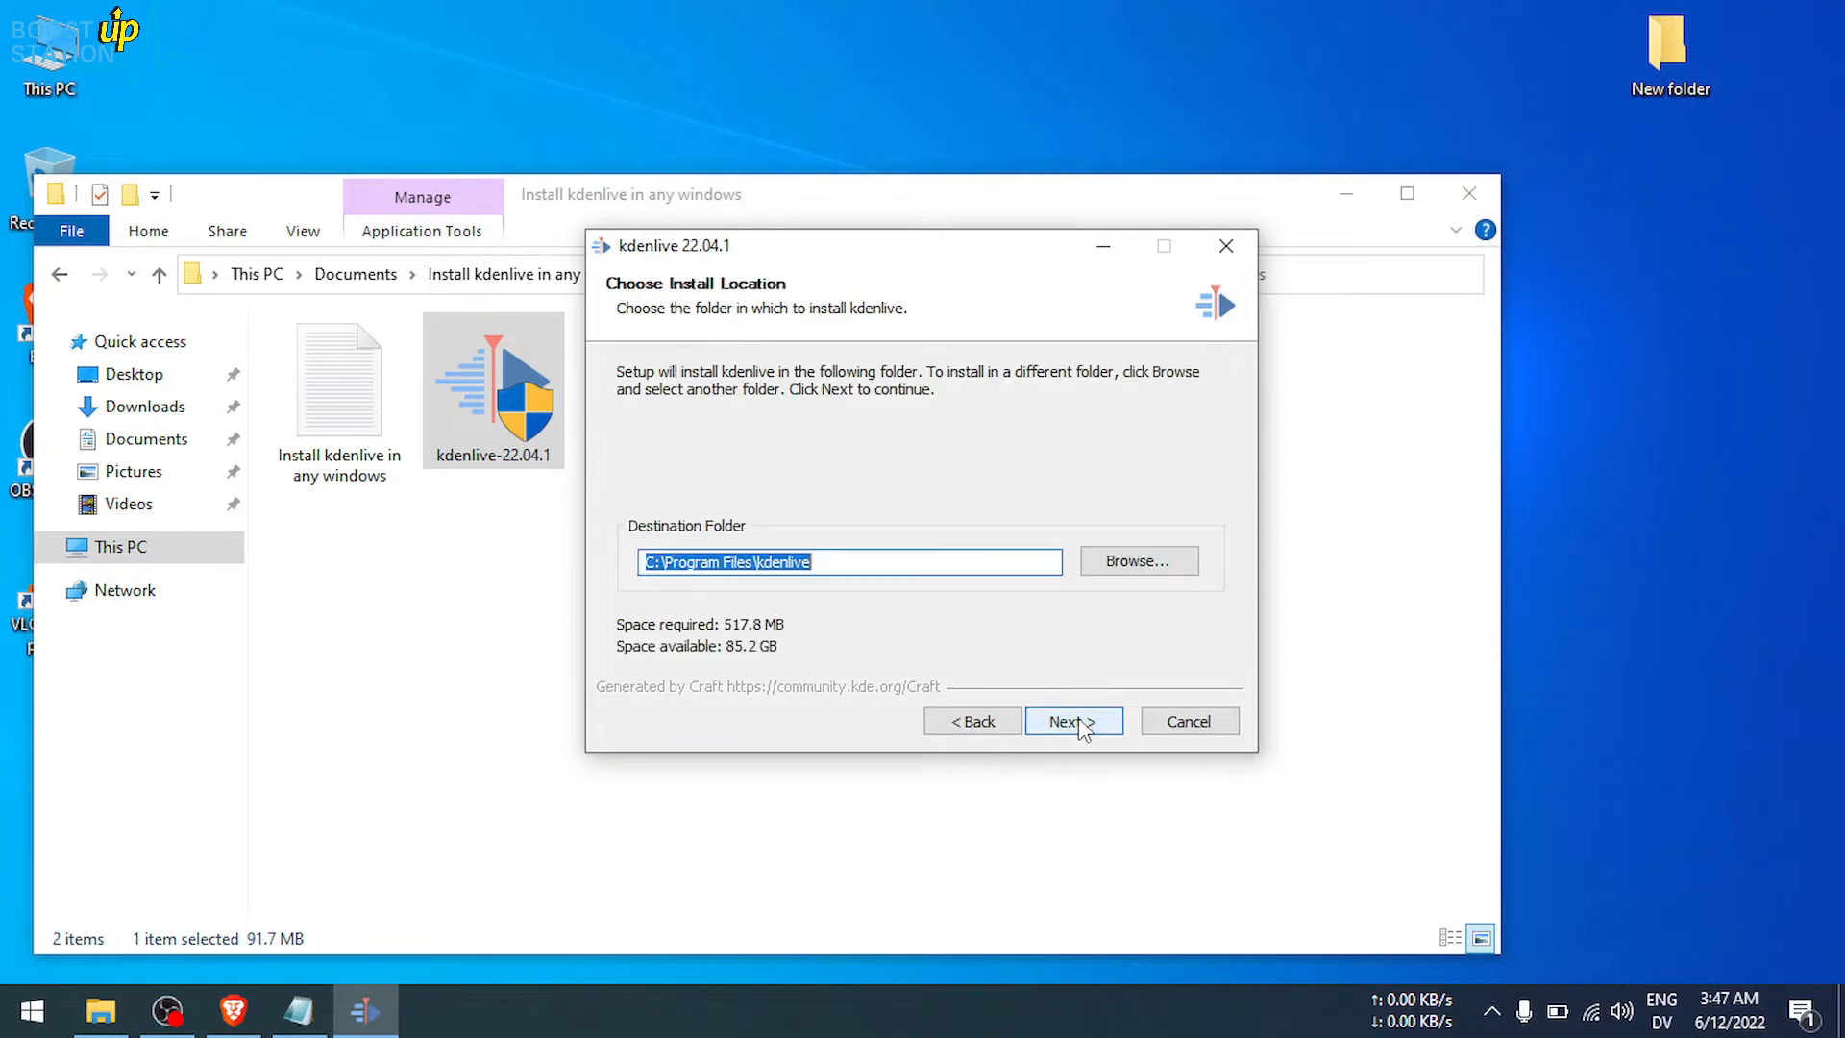
pyautogui.click(1073, 720)
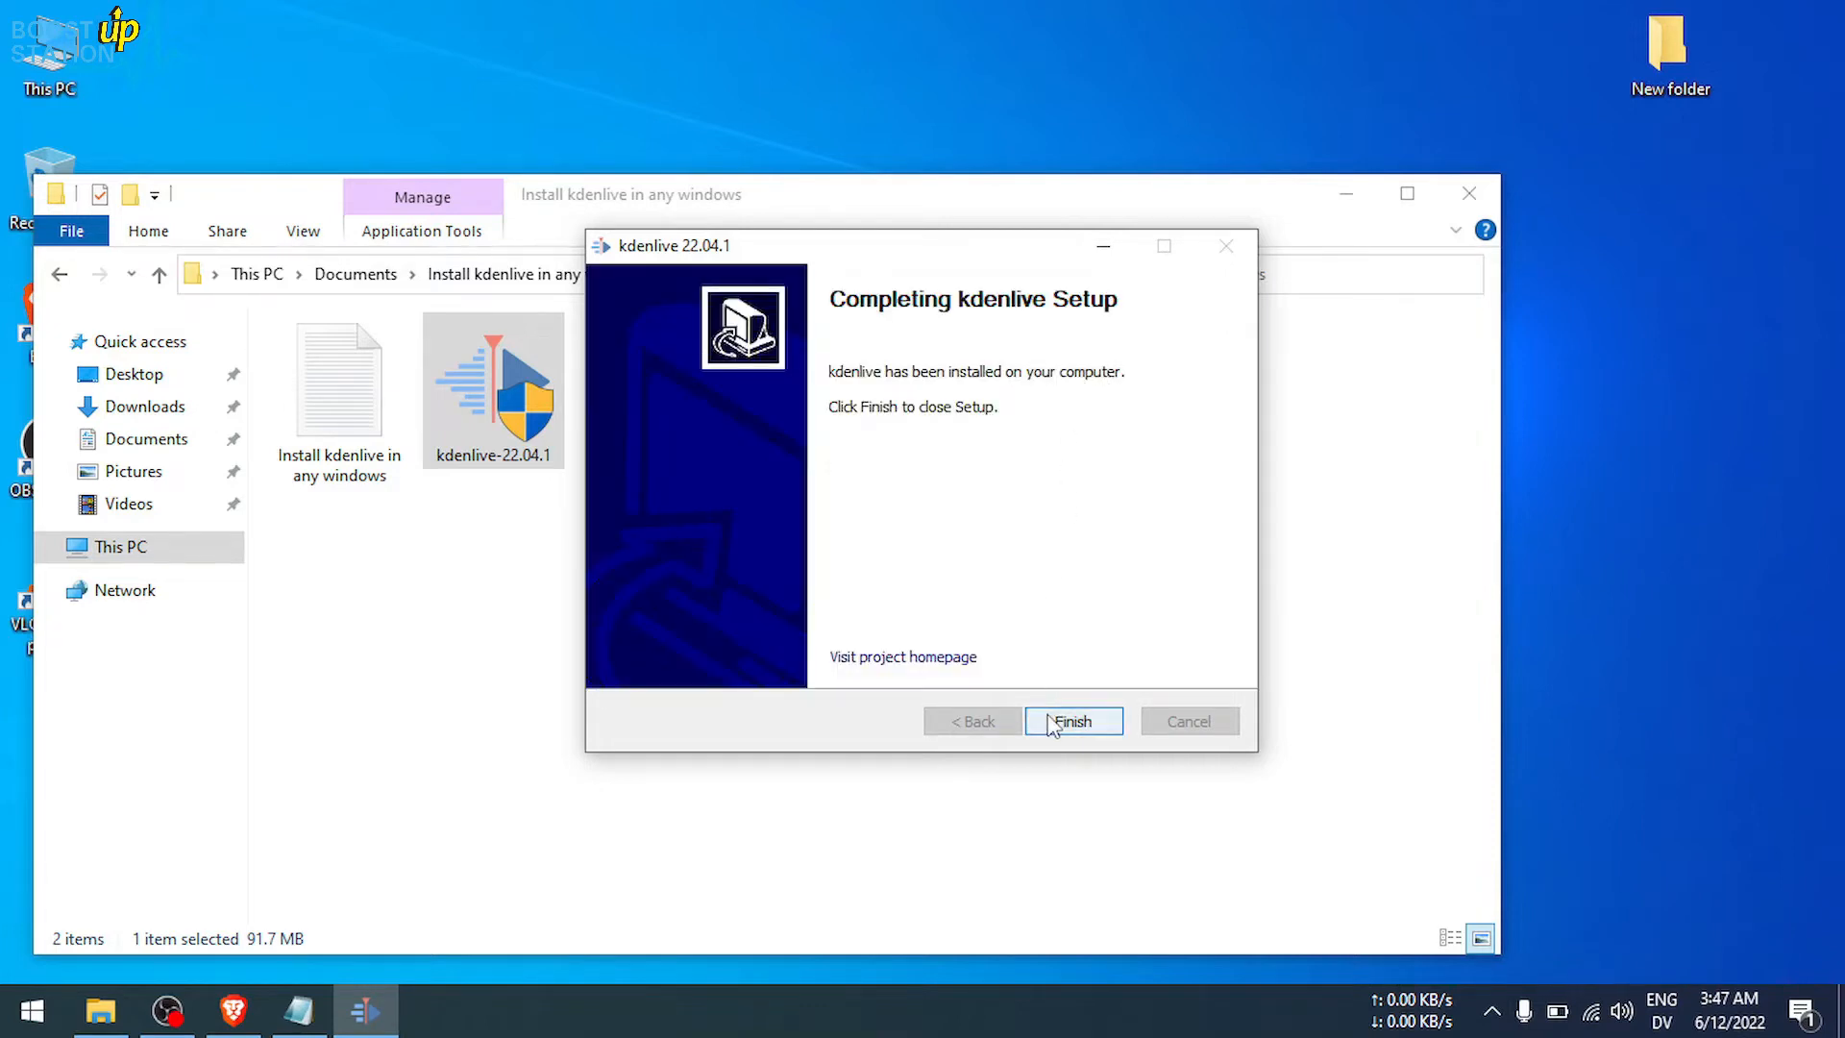
pyautogui.click(1072, 722)
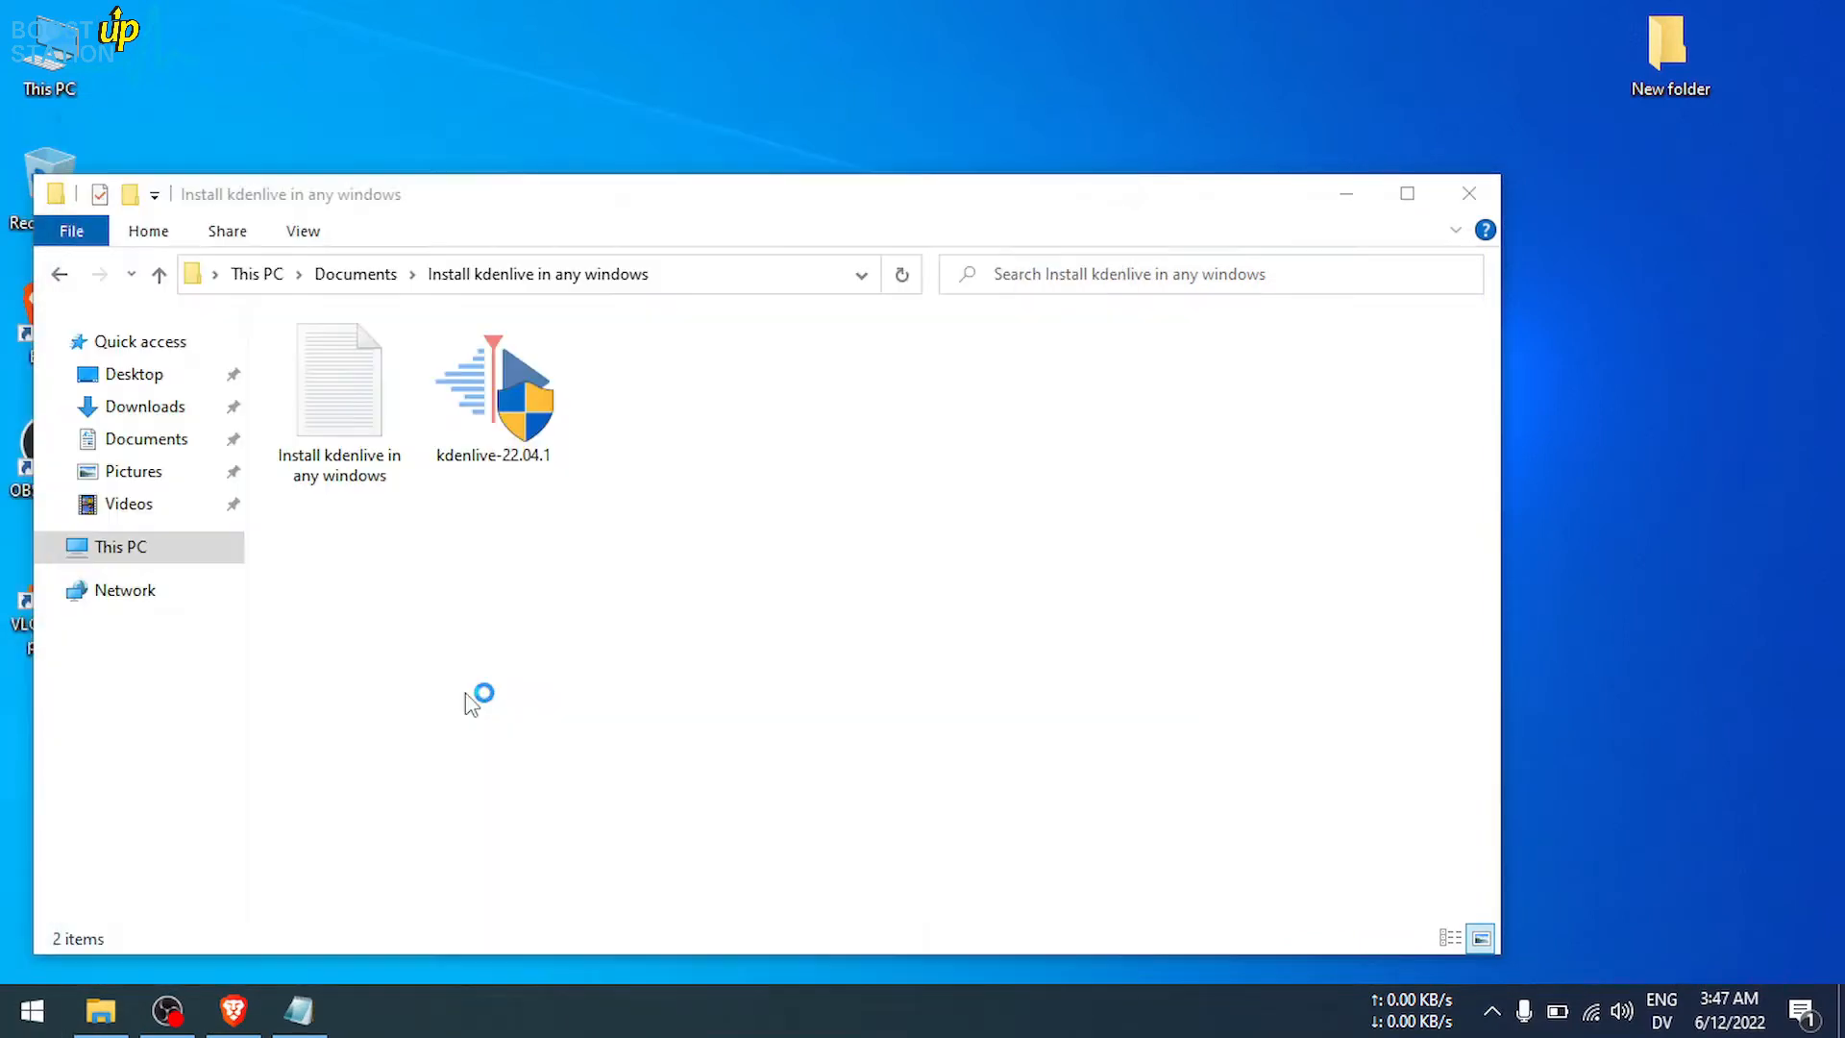
# Step: Launch the newly installed Kdenlive and allow it through the Windows firewall
pyautogui.doubleClick(492, 382)
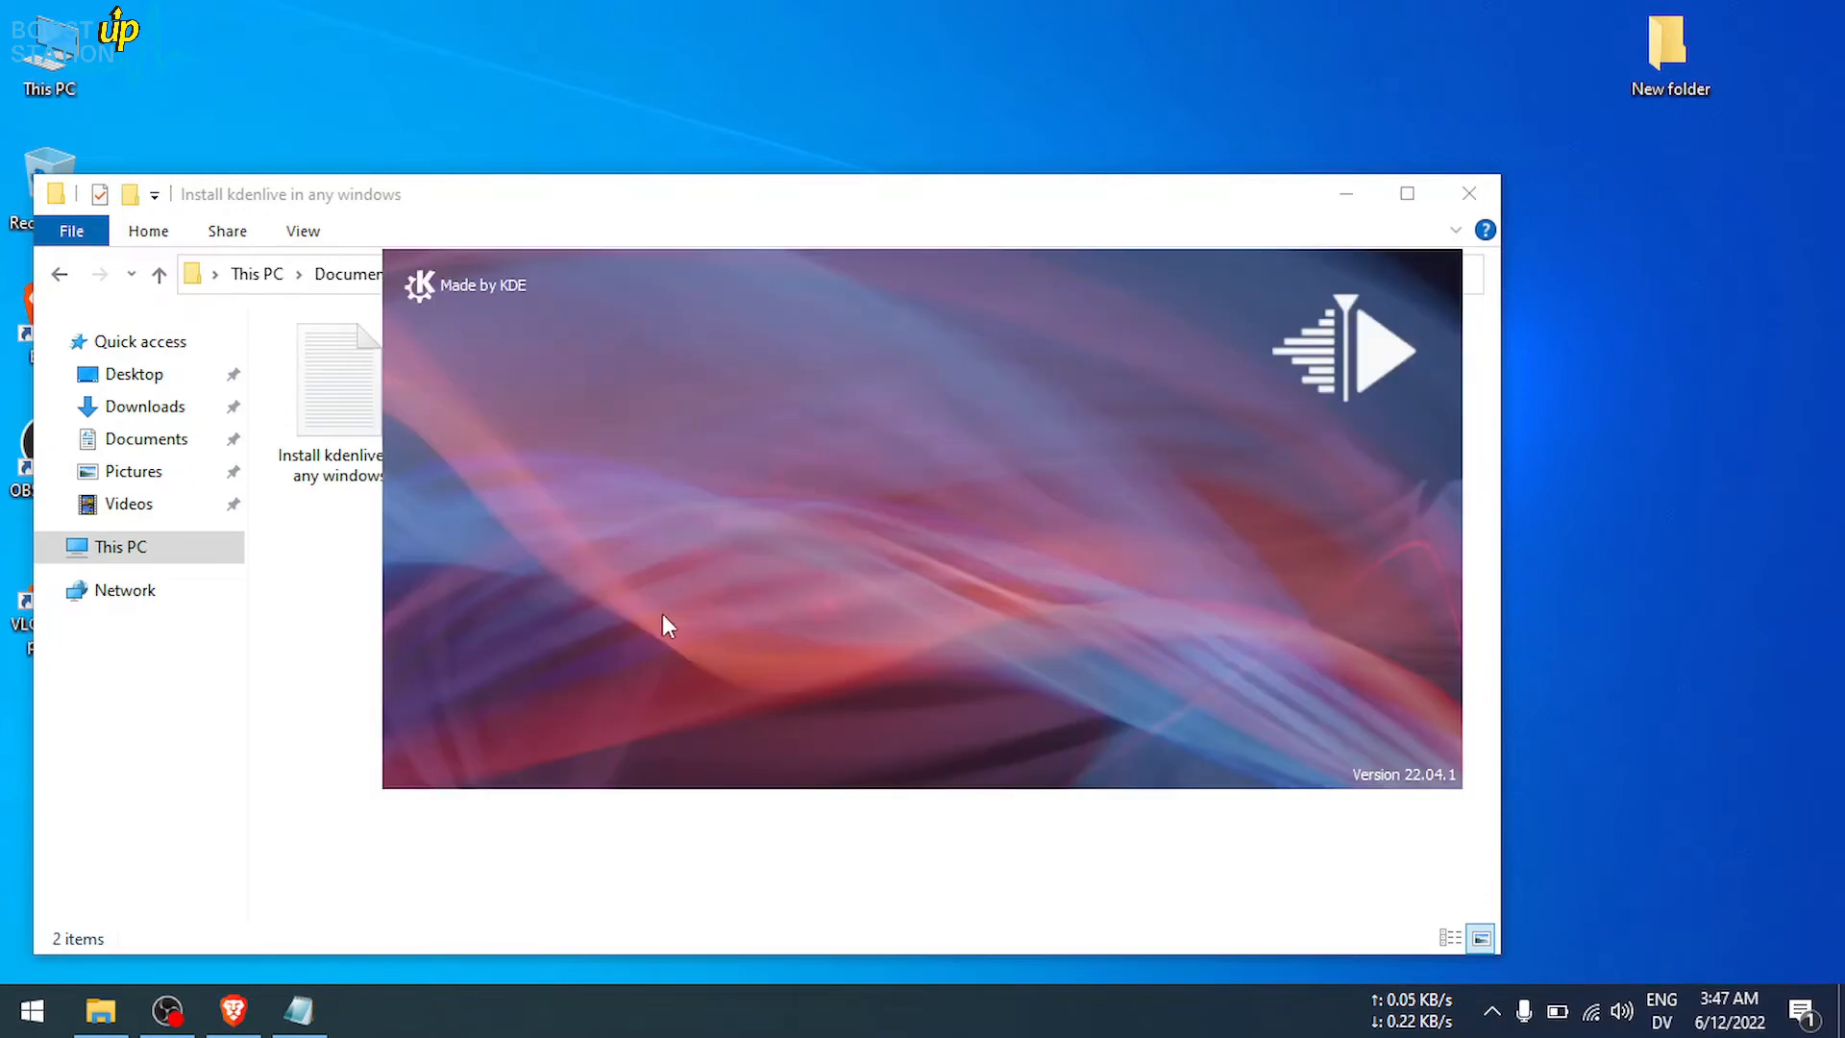
pyautogui.moveTo(535, 480)
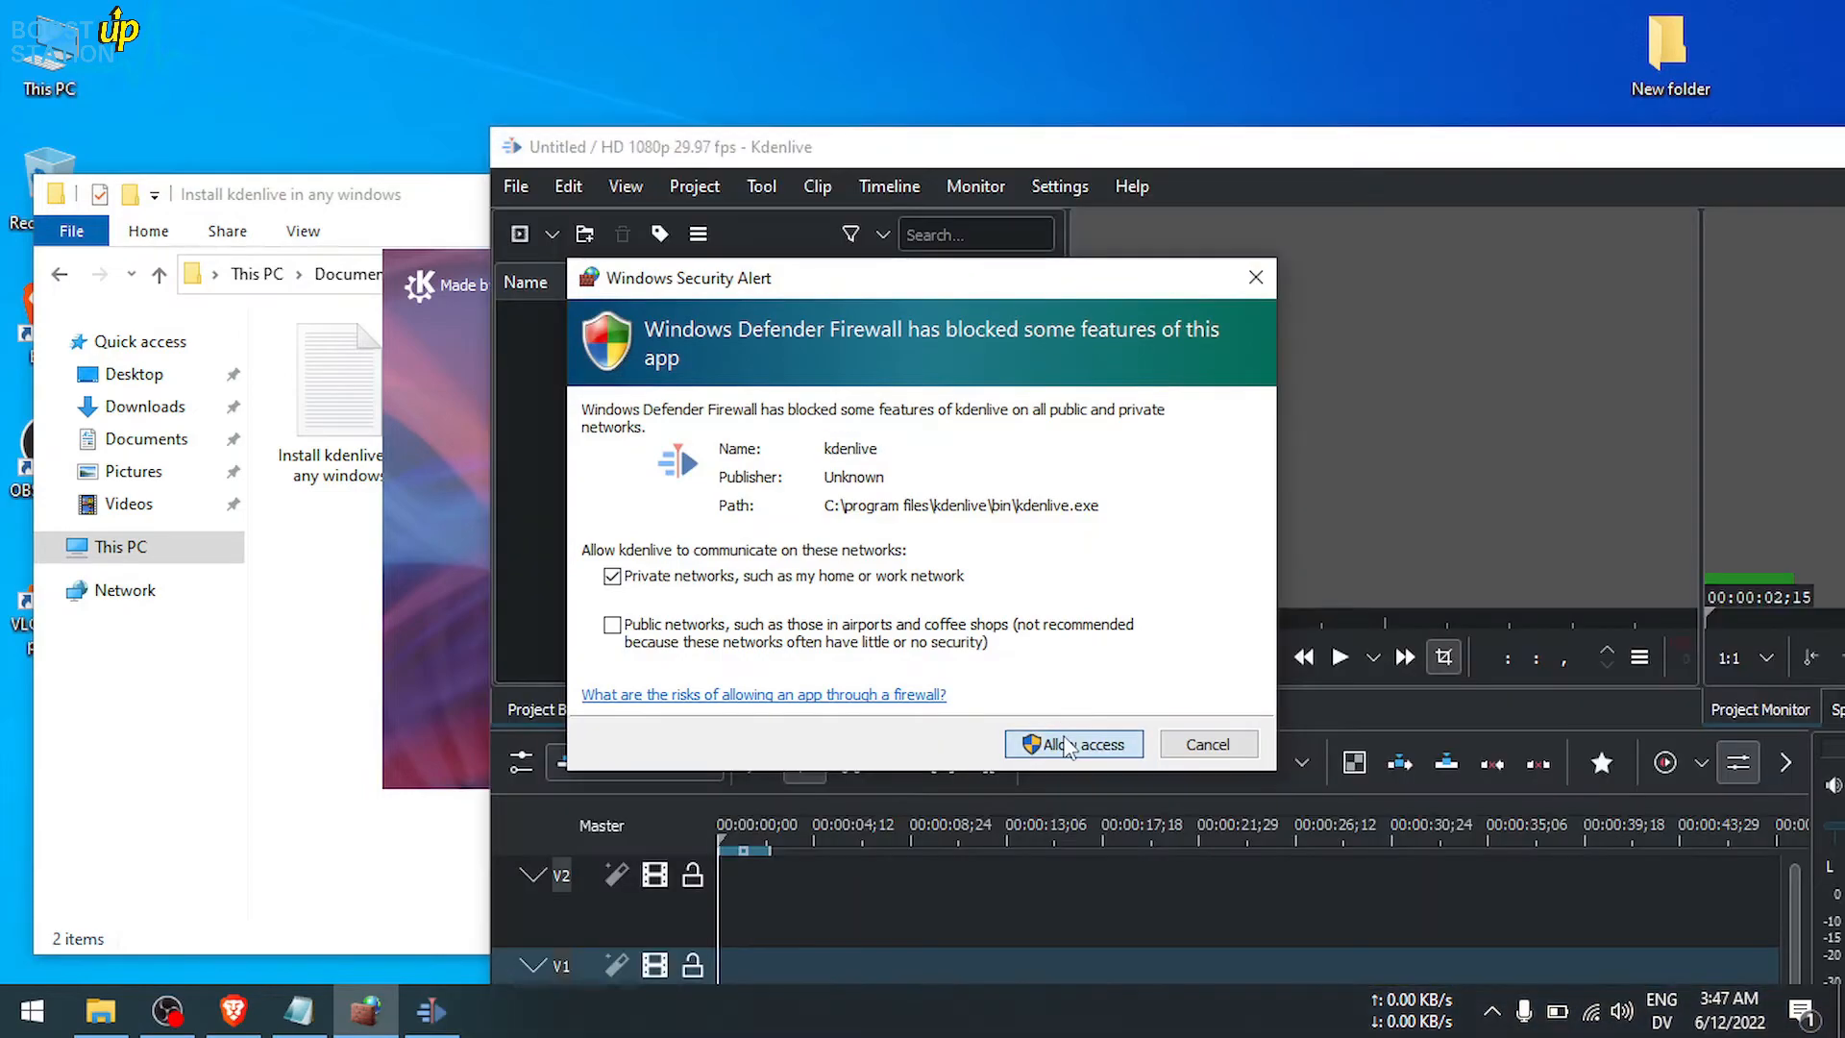
pyautogui.click(1070, 744)
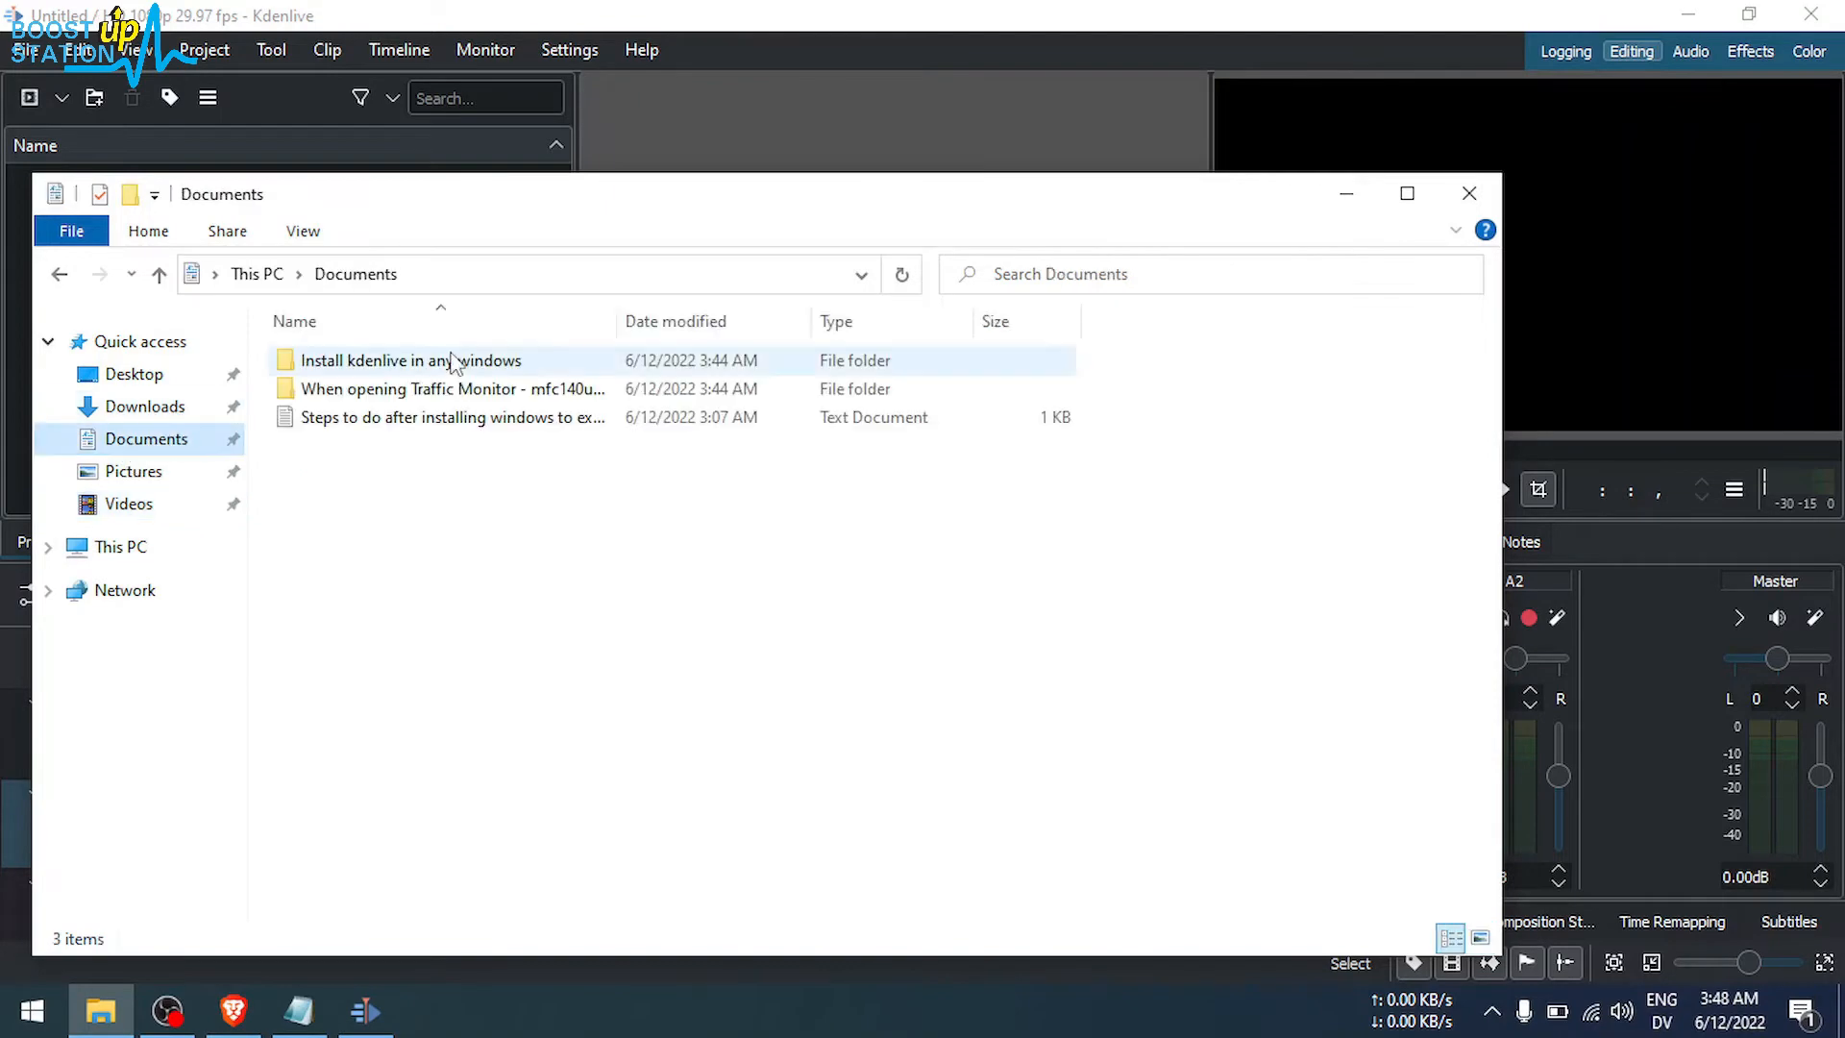
pyautogui.doubleClick(449, 389)
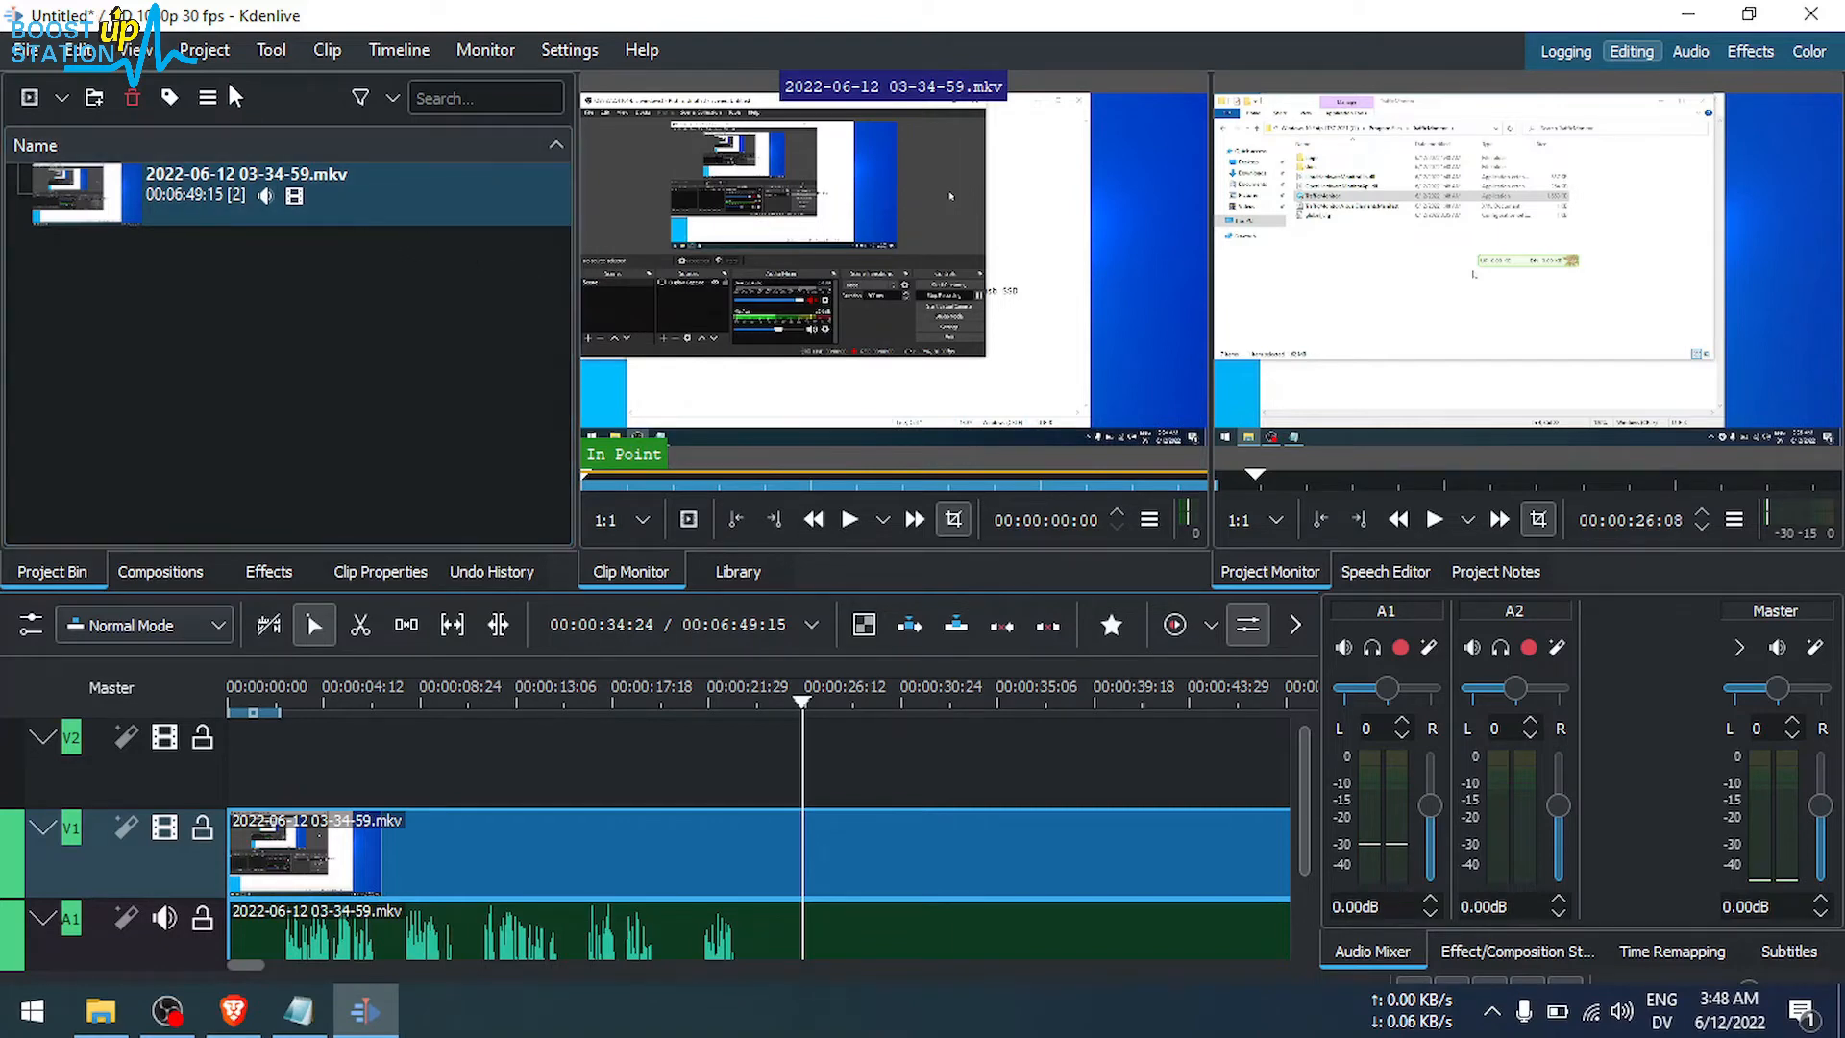
pyautogui.click(204, 49)
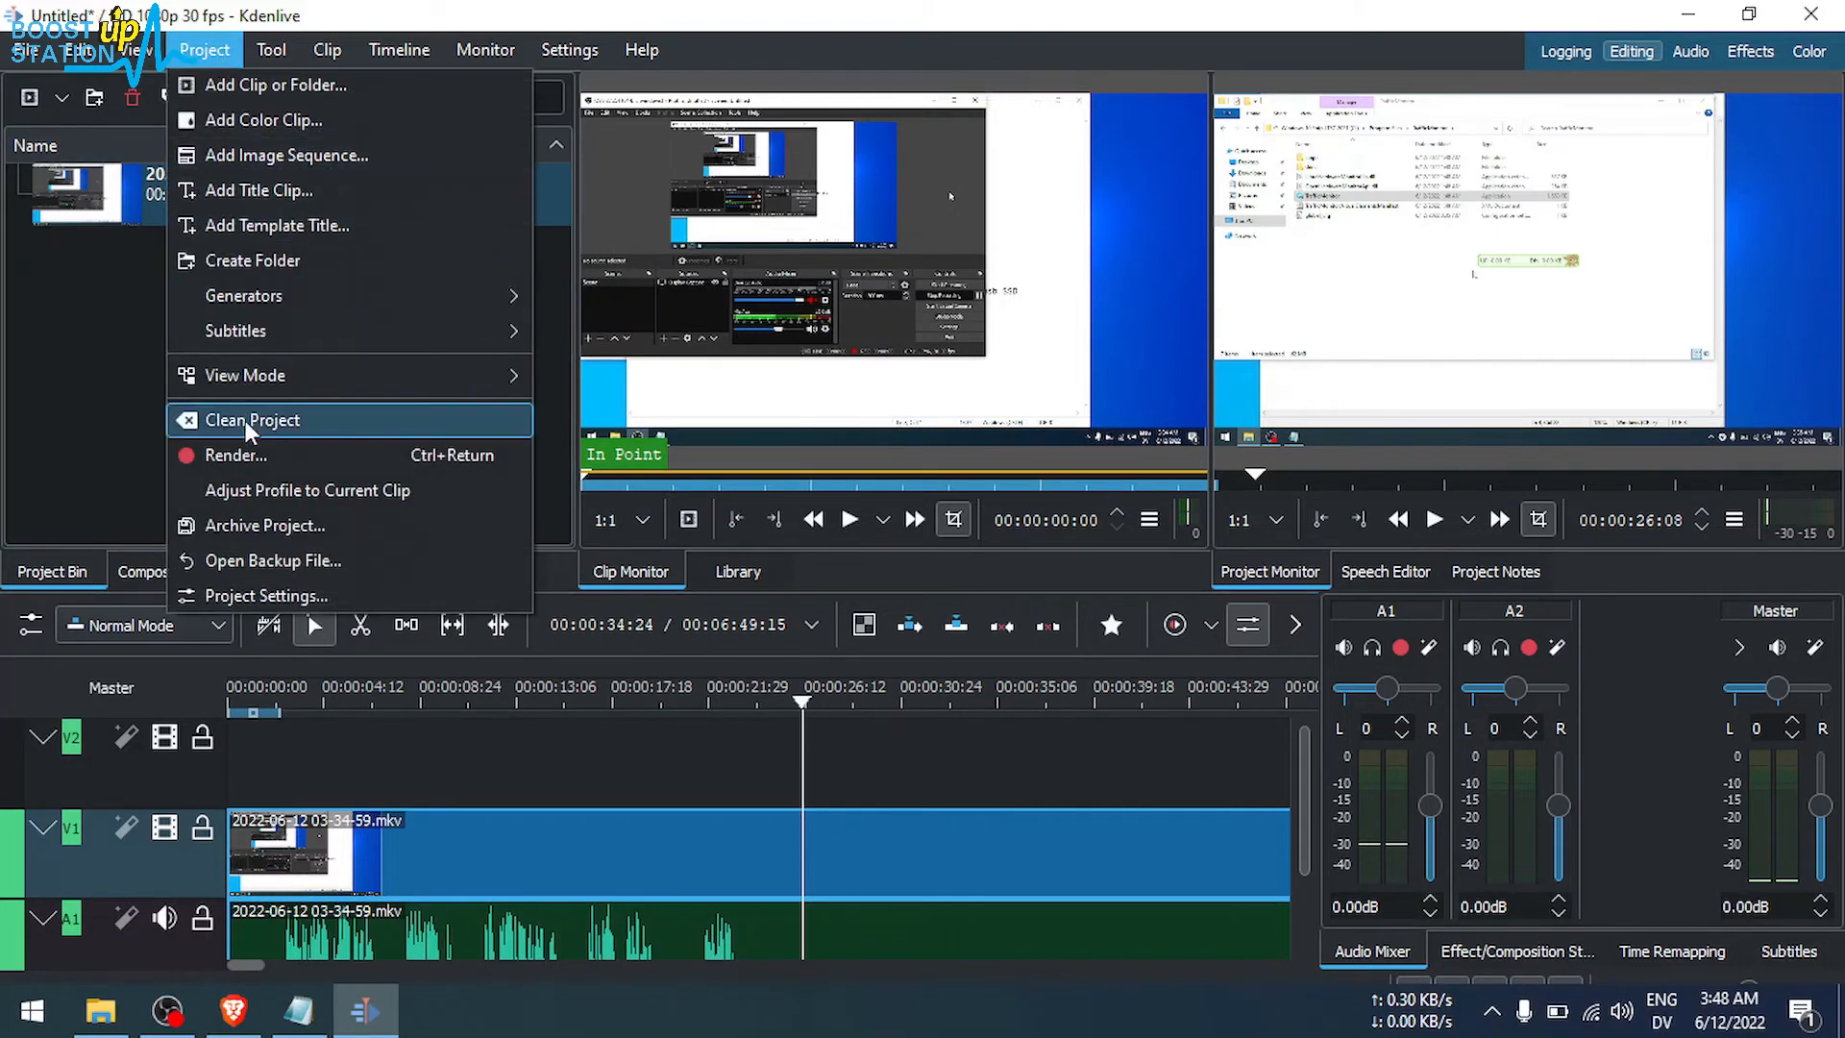
# Step: Render the project to untitled.mp4 with MP4-H264/AAC and close the window after the crash
pyautogui.click(230, 455)
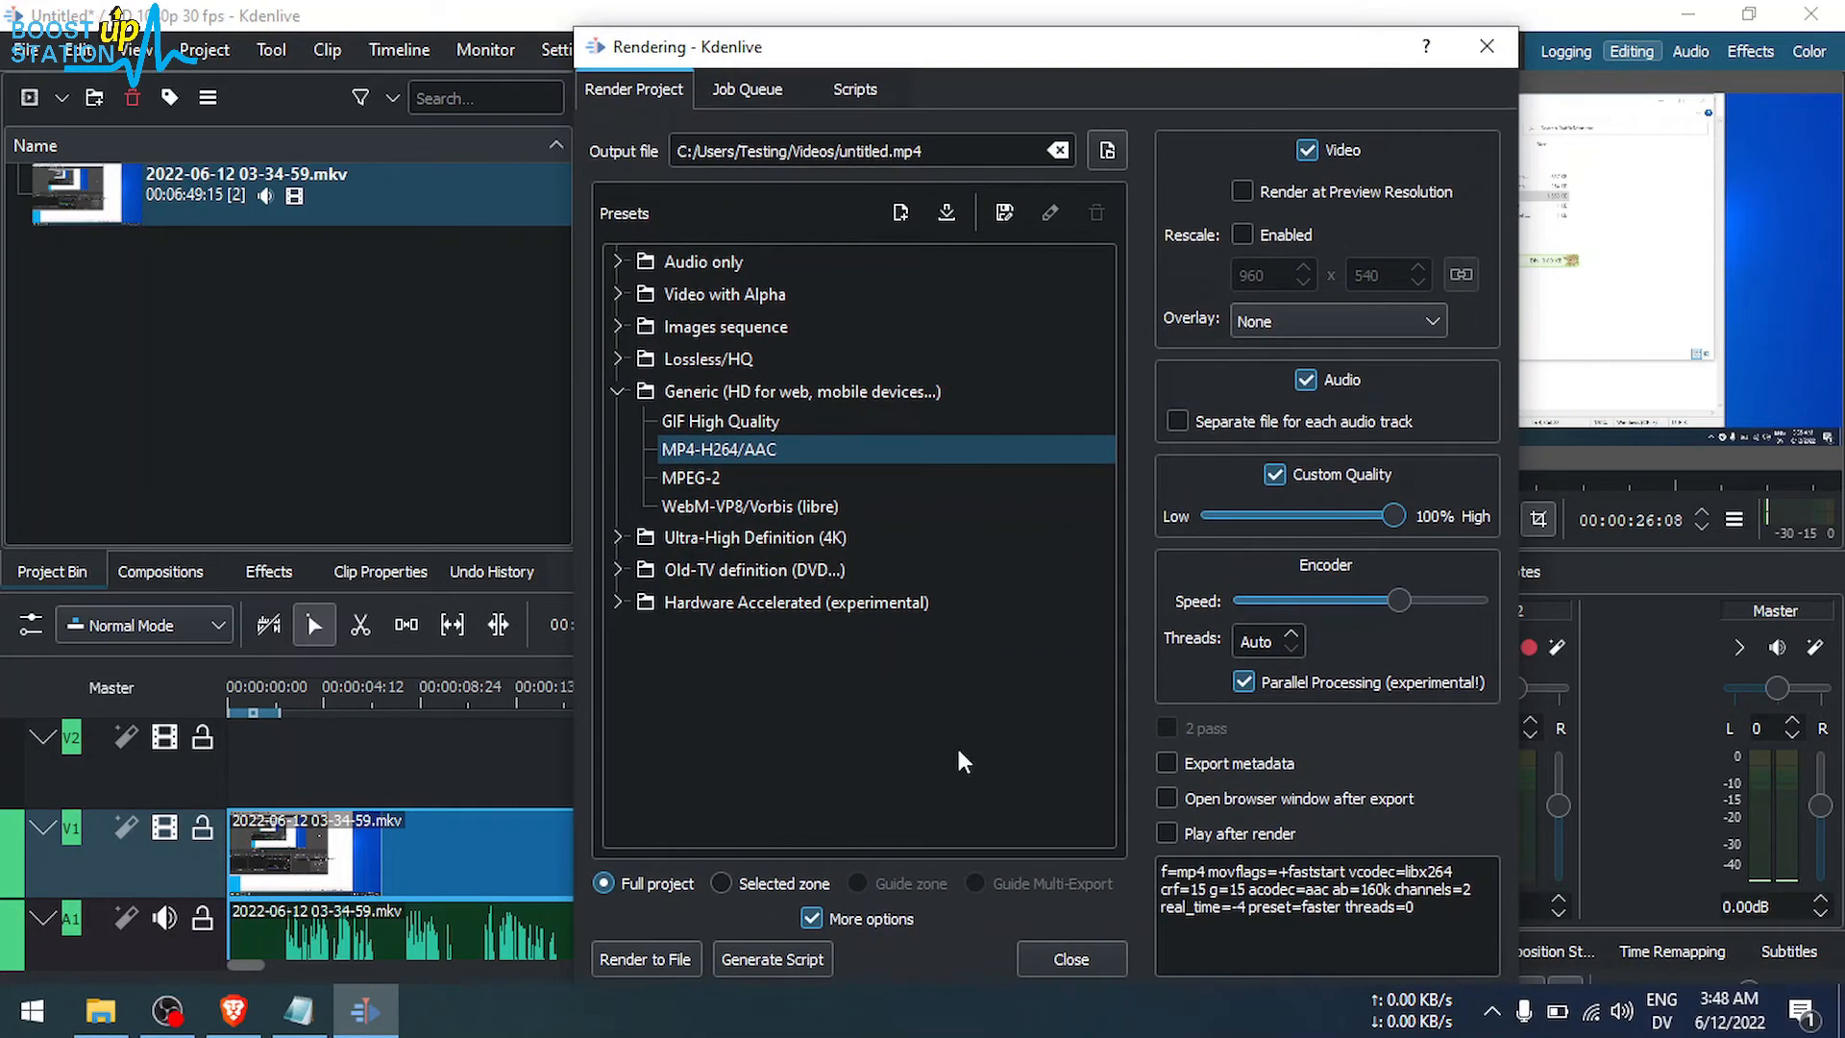
pyautogui.click(645, 958)
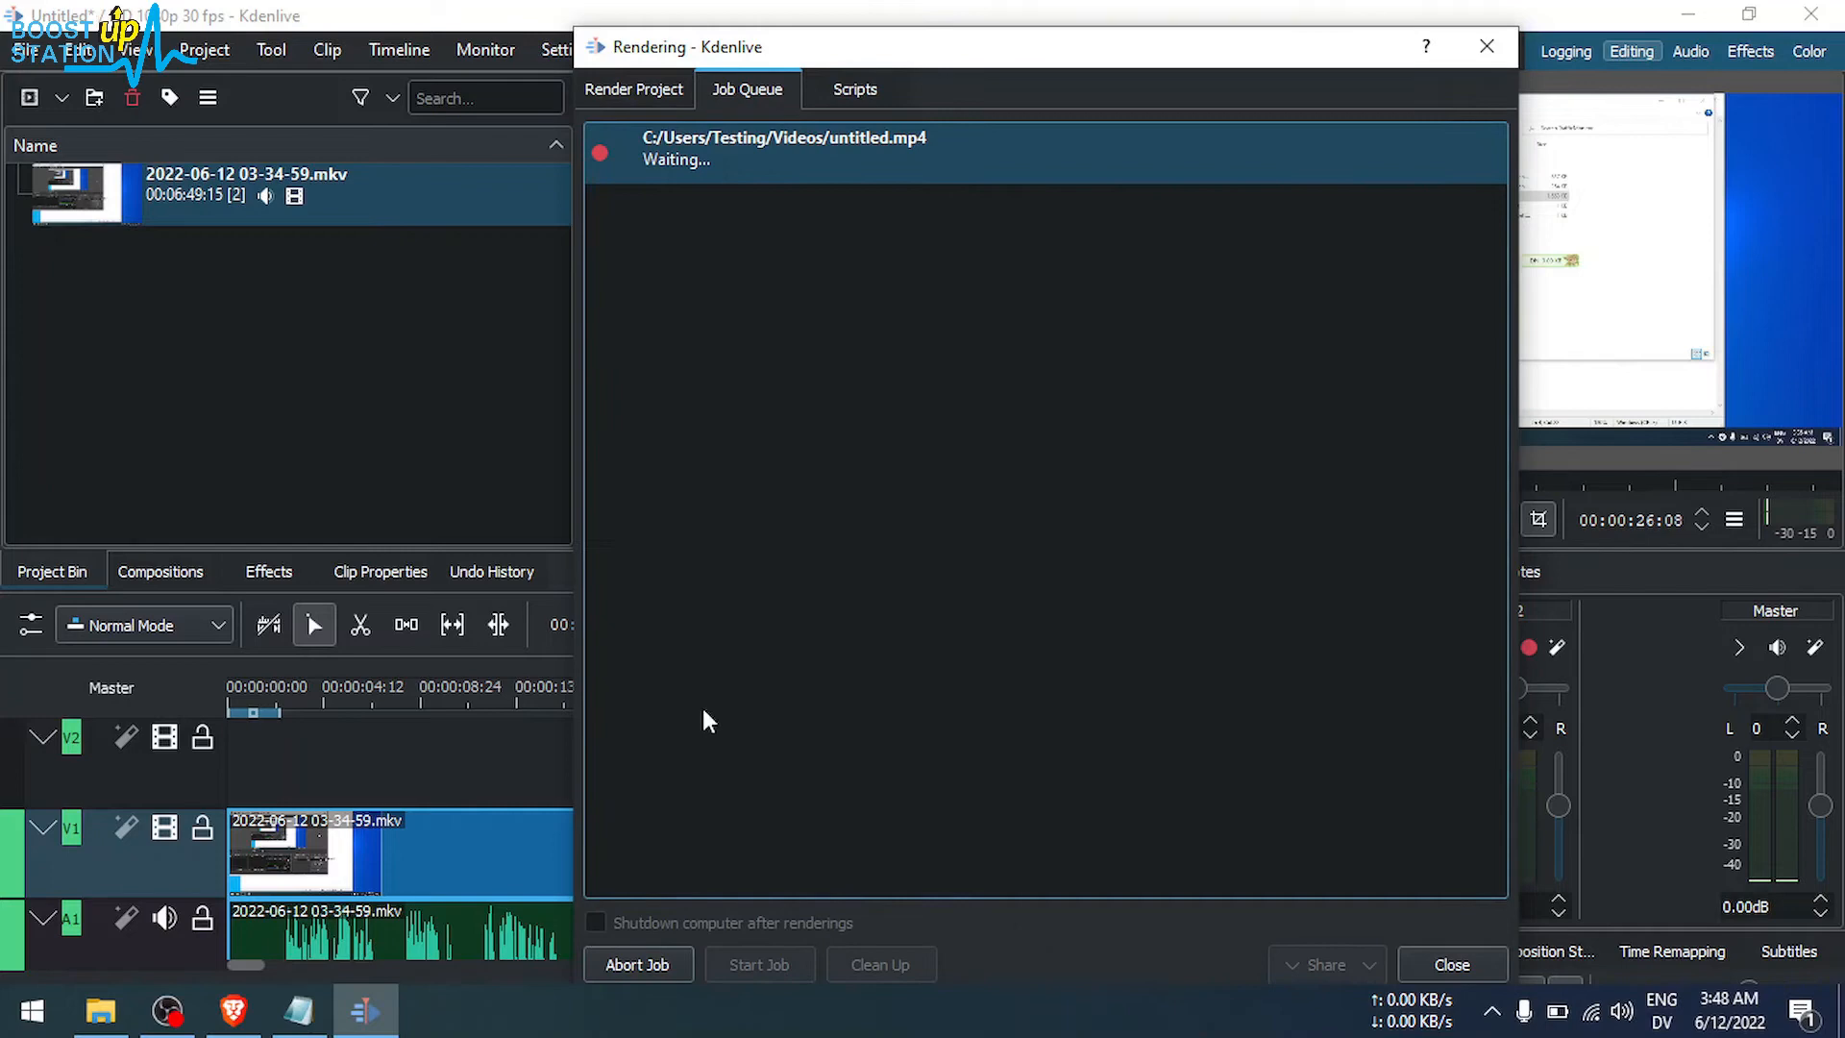
pyautogui.moveTo(835, 368)
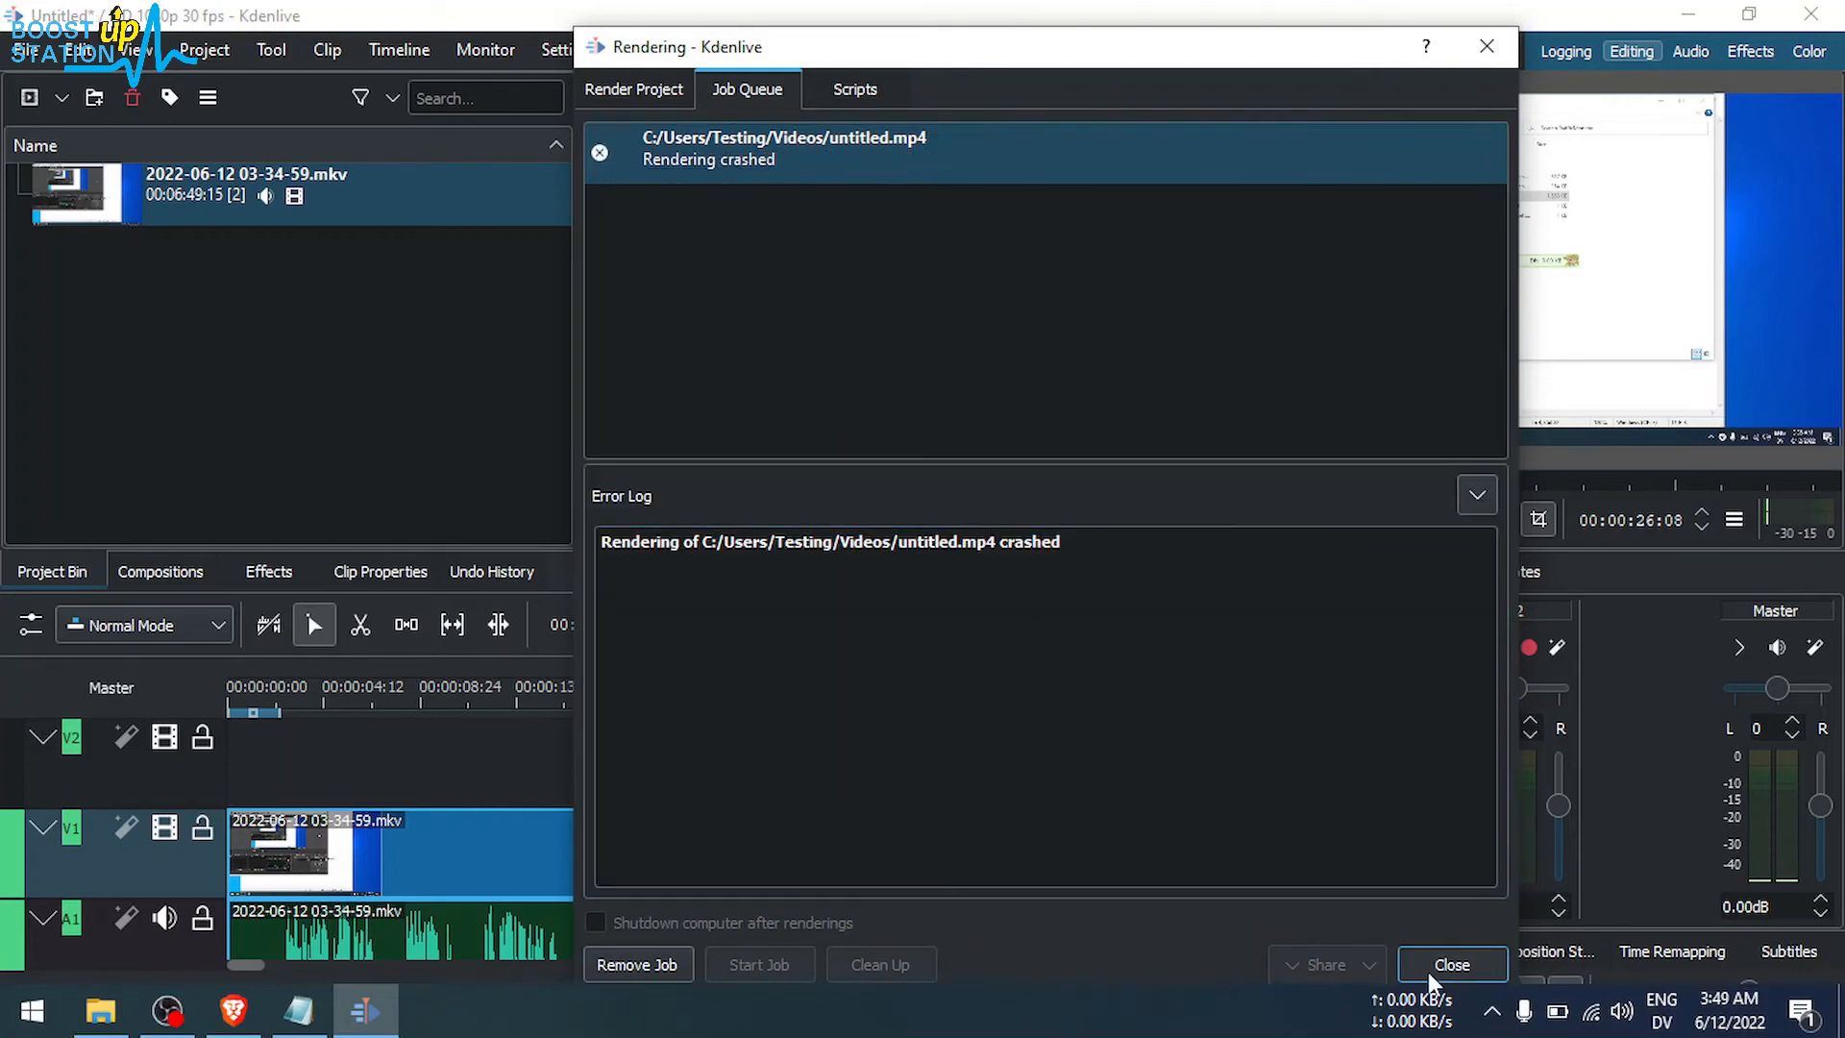
pyautogui.click(1450, 964)
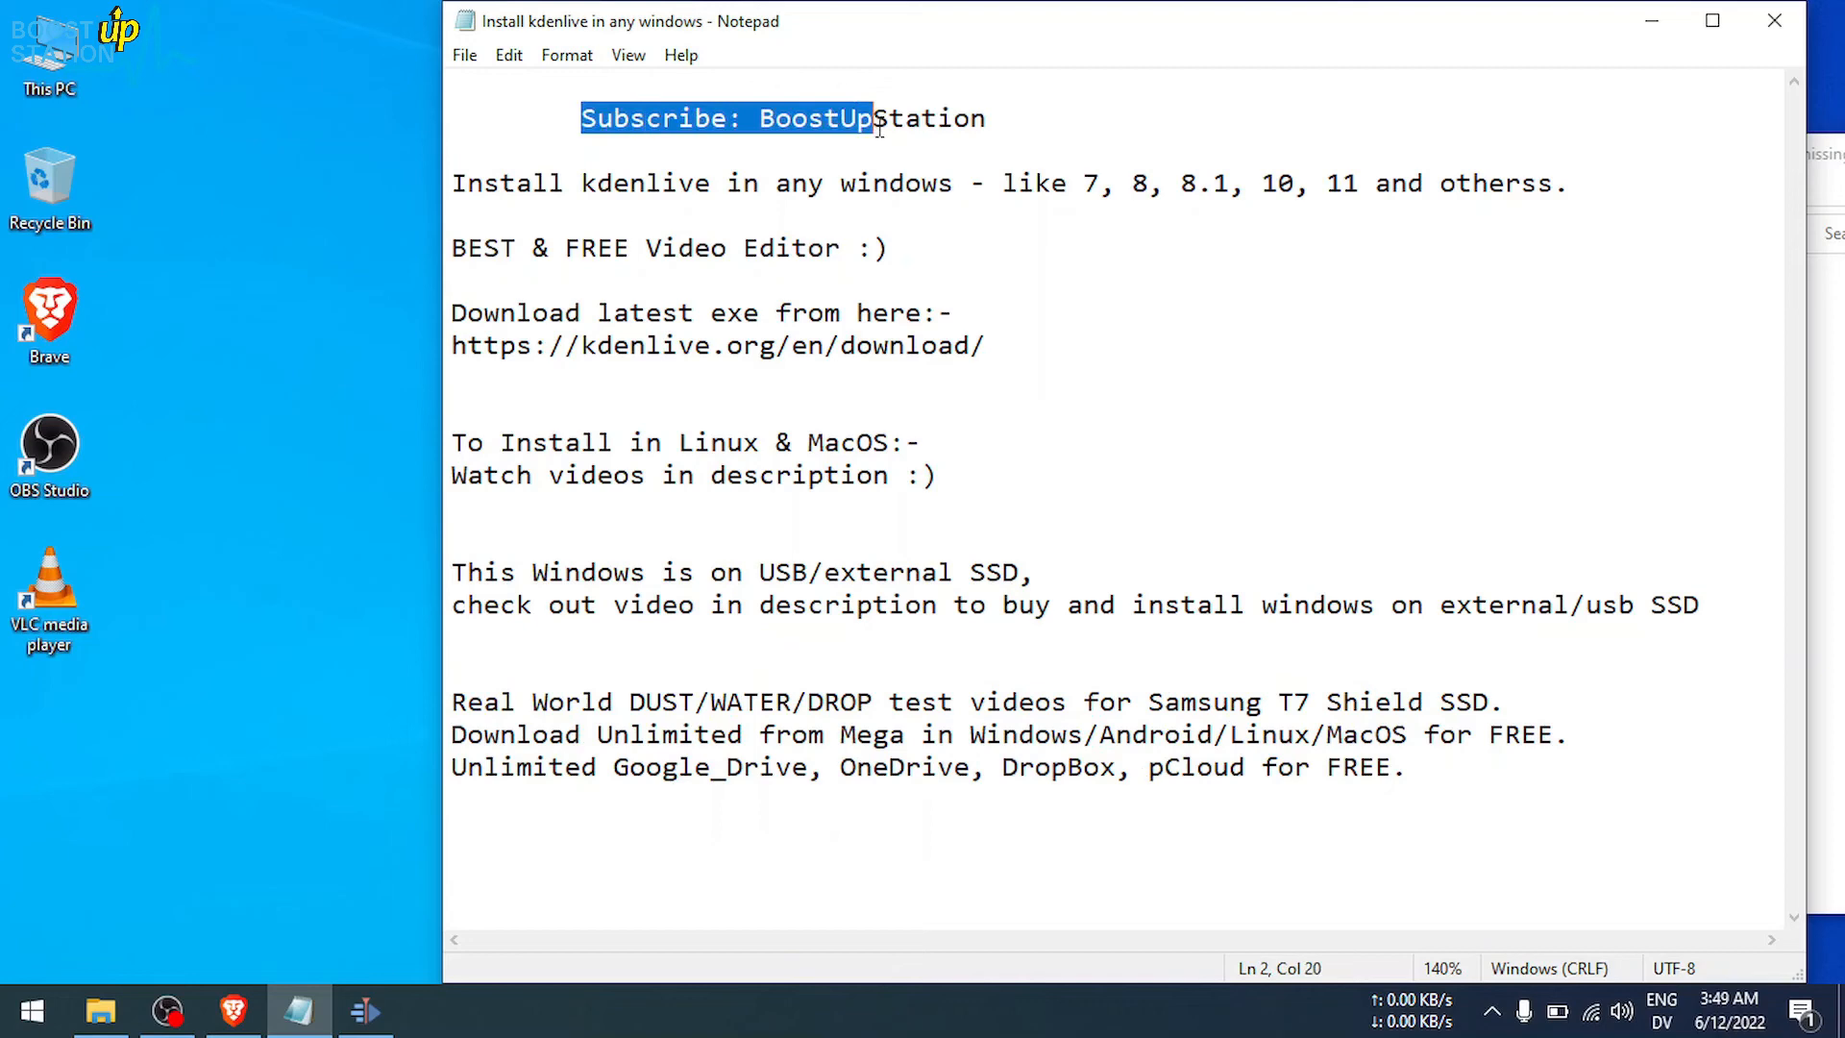
pyautogui.moveTo(877, 117); pyautogui.dragTo(986, 118)
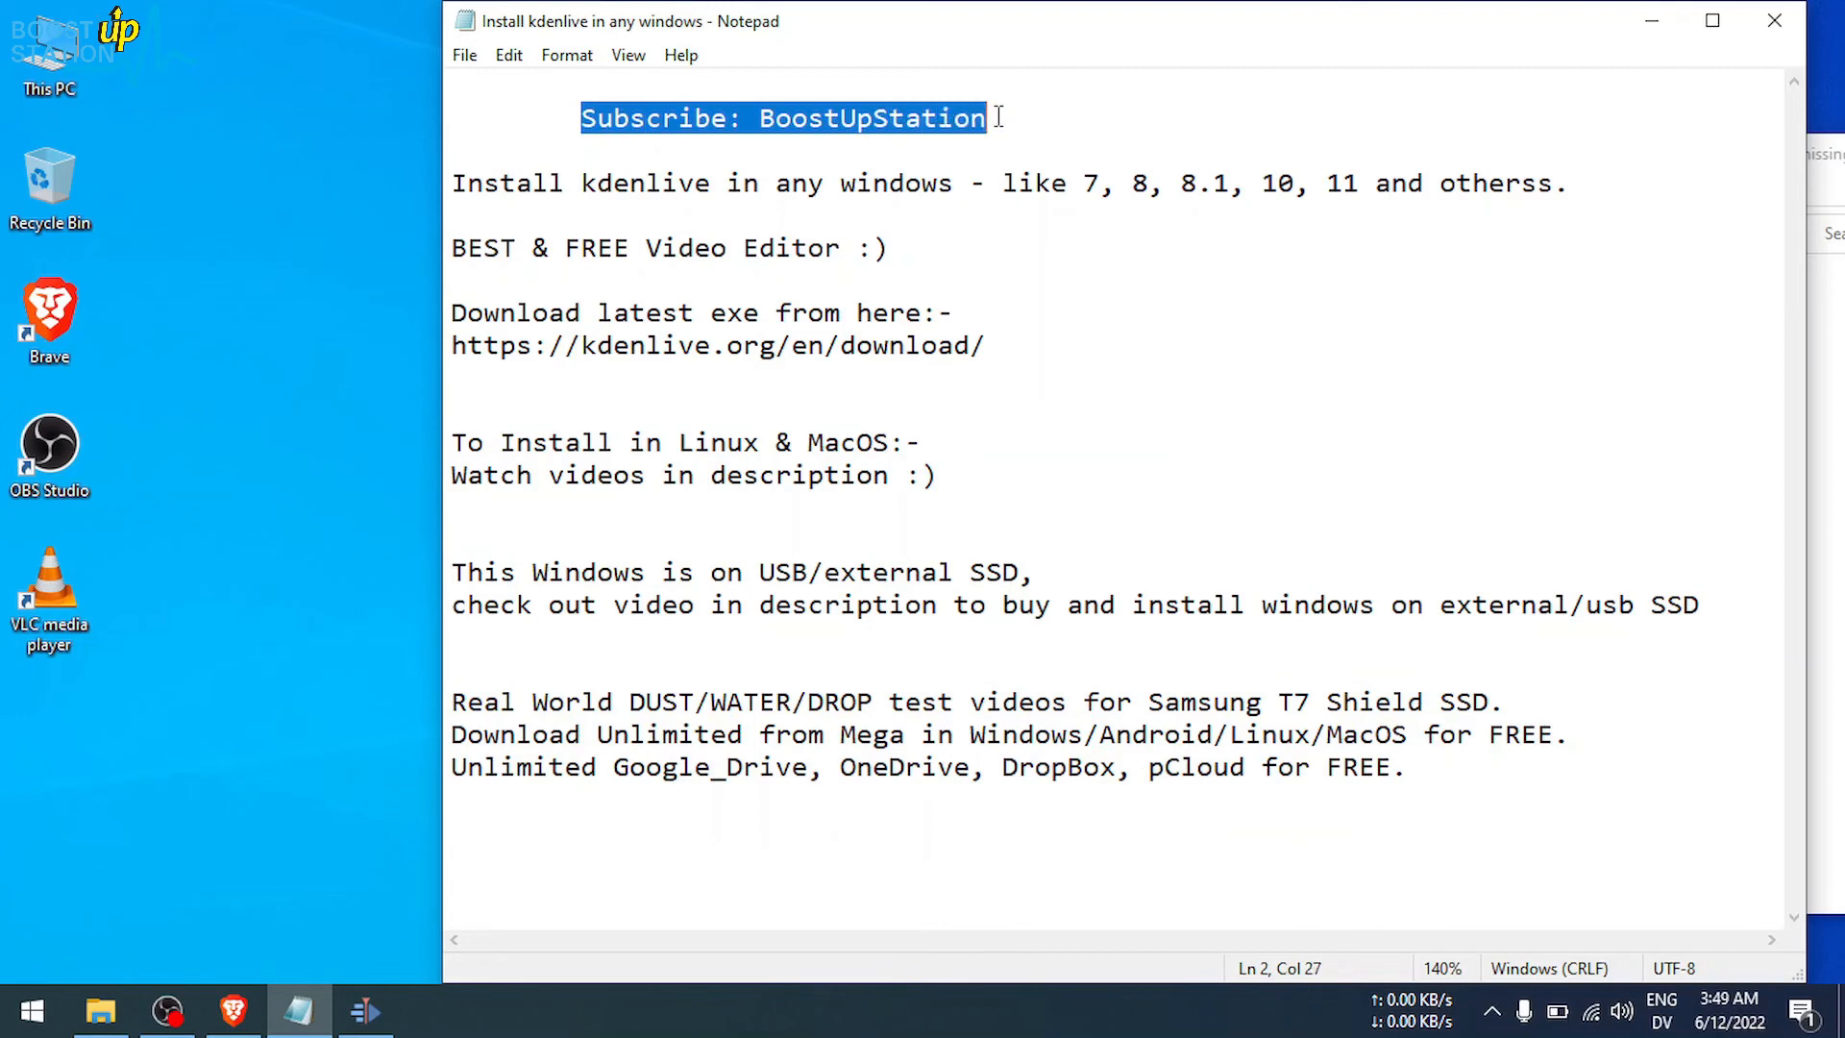